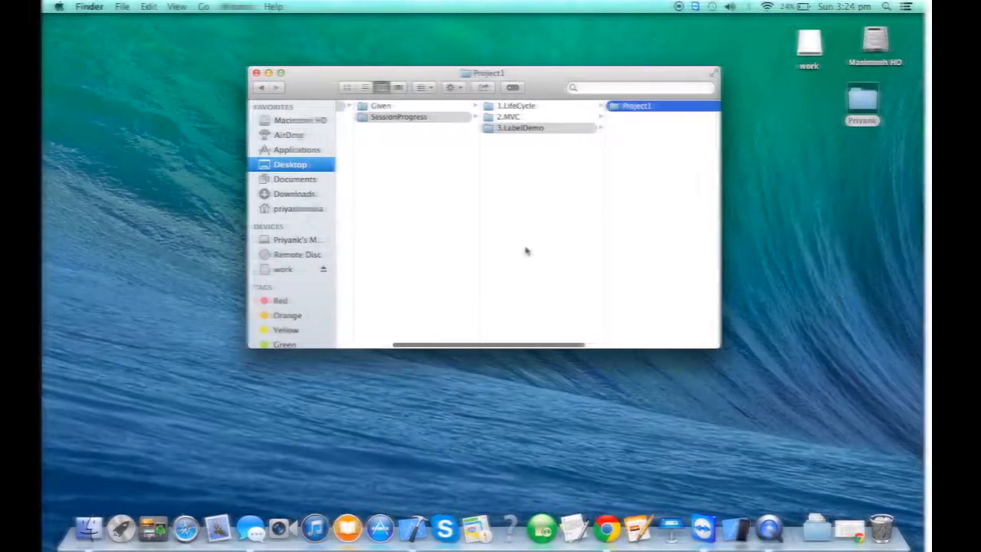
Step: Create a 4.ImageDemo folder in SessionProgress and open the Project1 project
{"action": "left_click", "coordinate": [398, 117]}
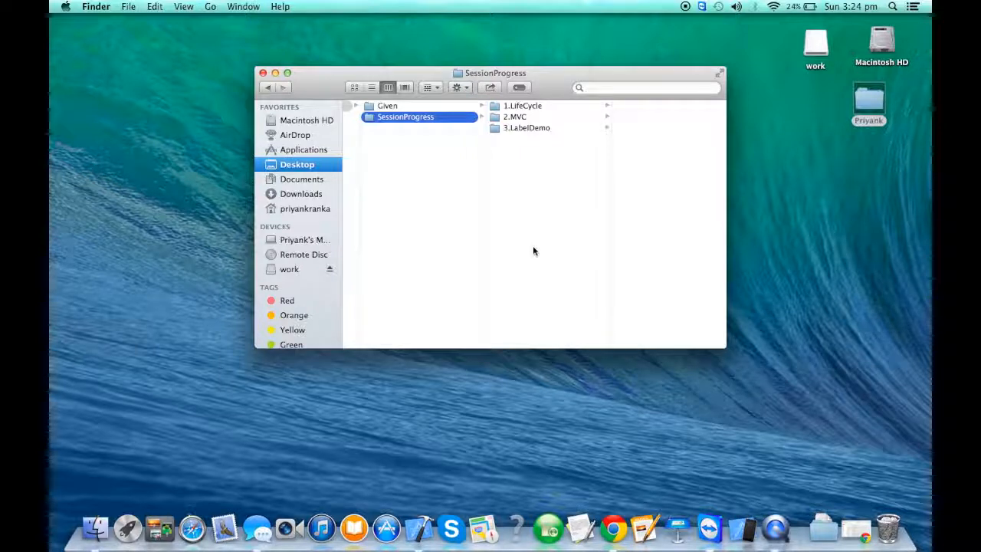
{"action": "right_click", "coordinate": [534, 250]}
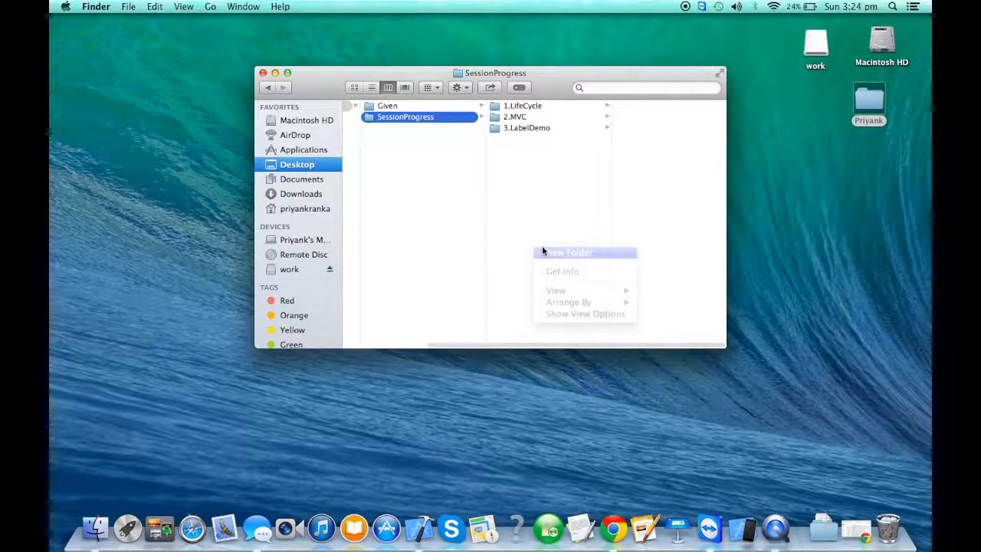
{"action": "left_click", "coordinate": [568, 252]}
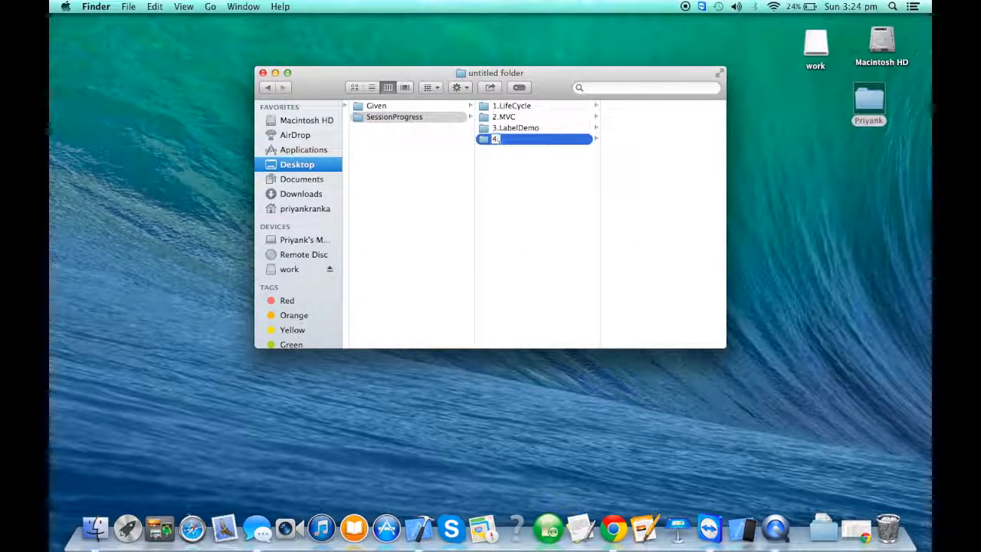
{"action": "type", "text": "ImageDemo"}
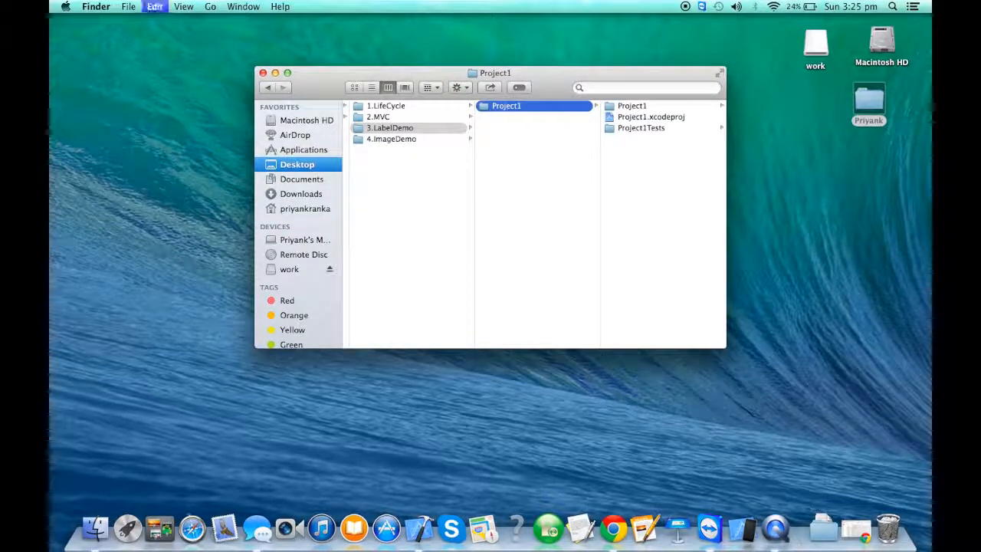
{"action": "left_click", "coordinate": [392, 139]}
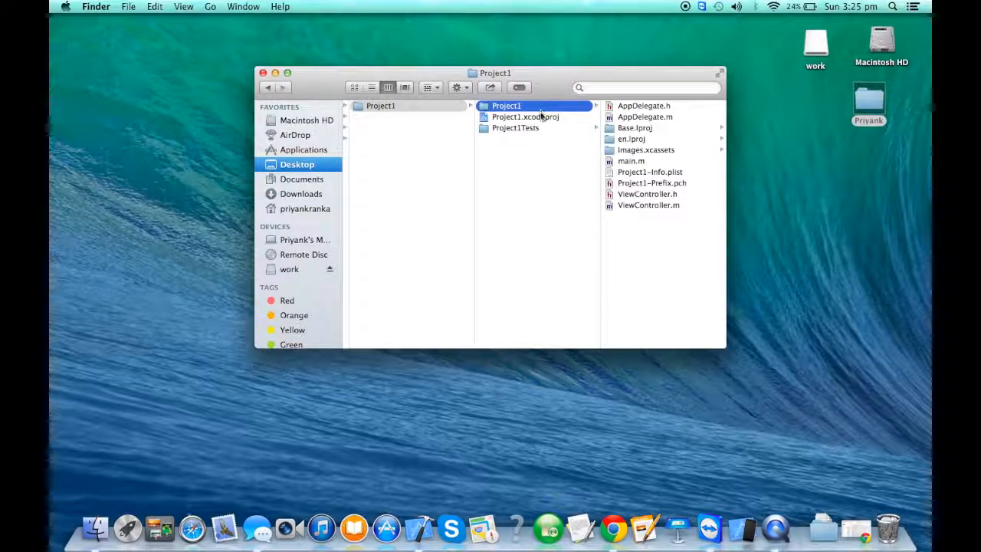
{"action": "double_click", "coordinate": [525, 116]}
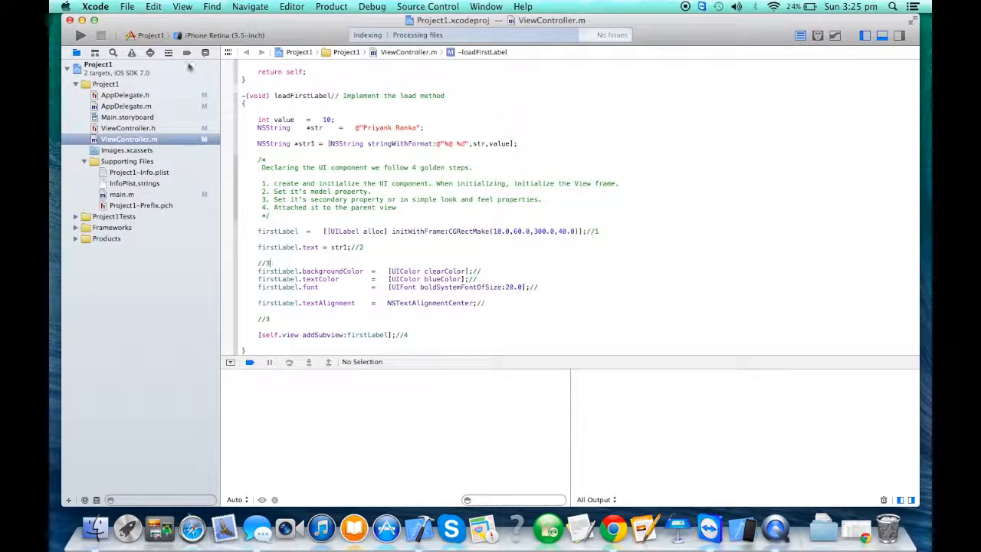
Step: Declare UIImageView *bgImage and -(void) loadBGImage; in ViewController.h, with a UIImageView → UIImage comment
{"action": "left_click", "coordinate": [127, 128]}
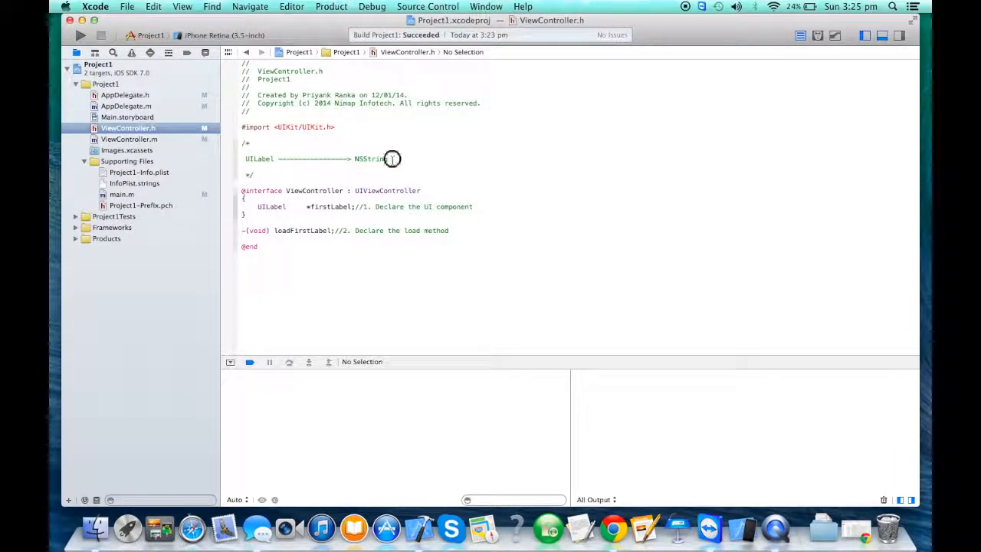
{"action": "type", "text": "UII"}
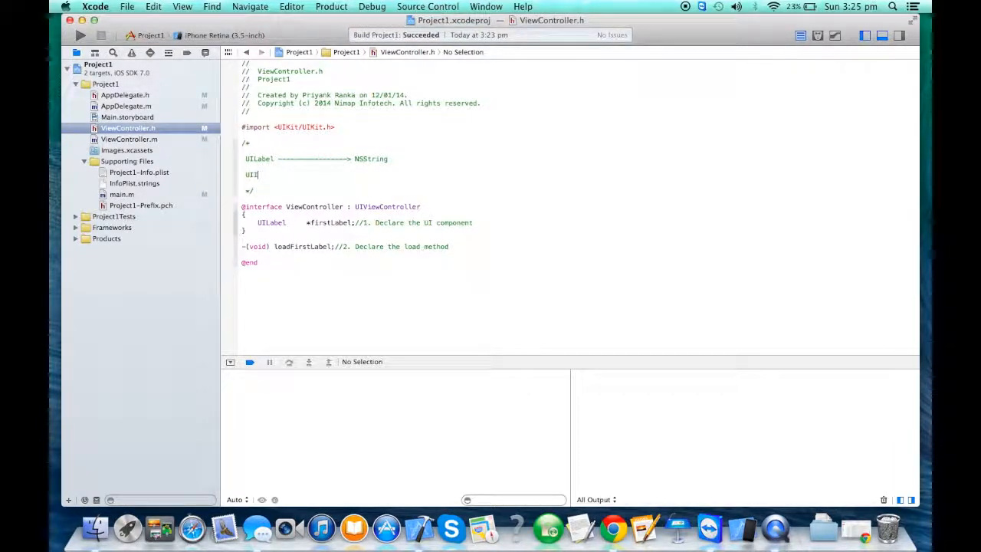
{"action": "type", "text": "ageView --------------->"}
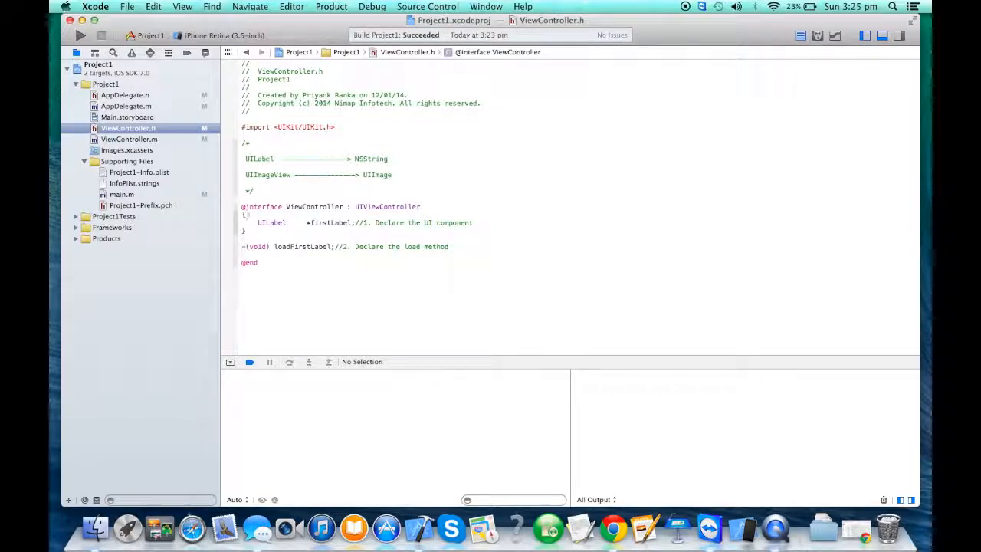
{"action": "type", "text": "UIImageView"}
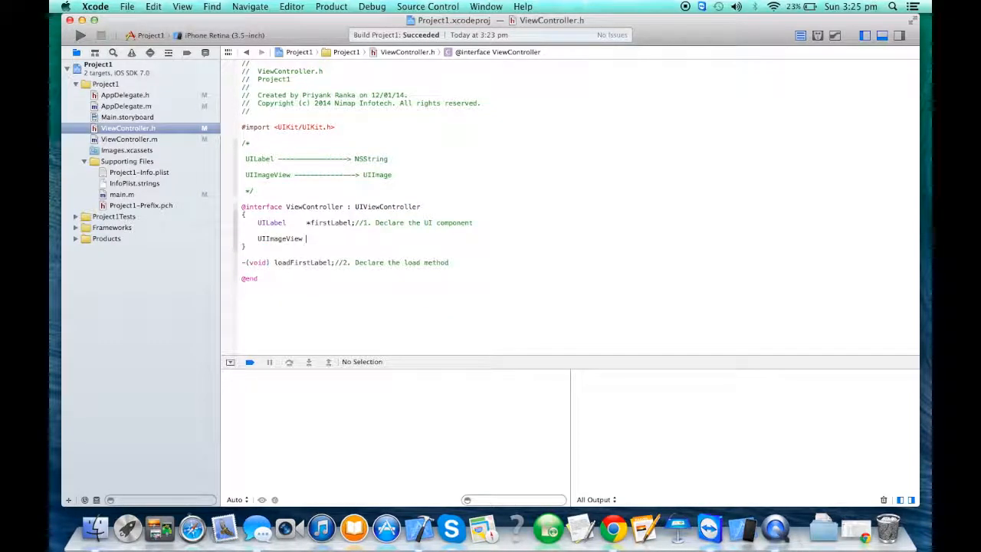
{"action": "type", "text": "*bgI"}
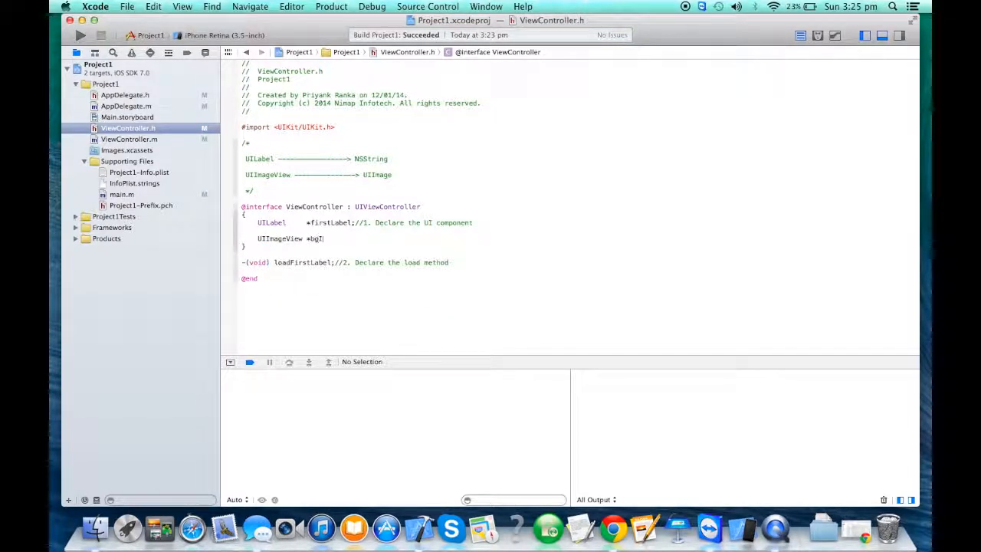
{"action": "type", "text": "mage;"}
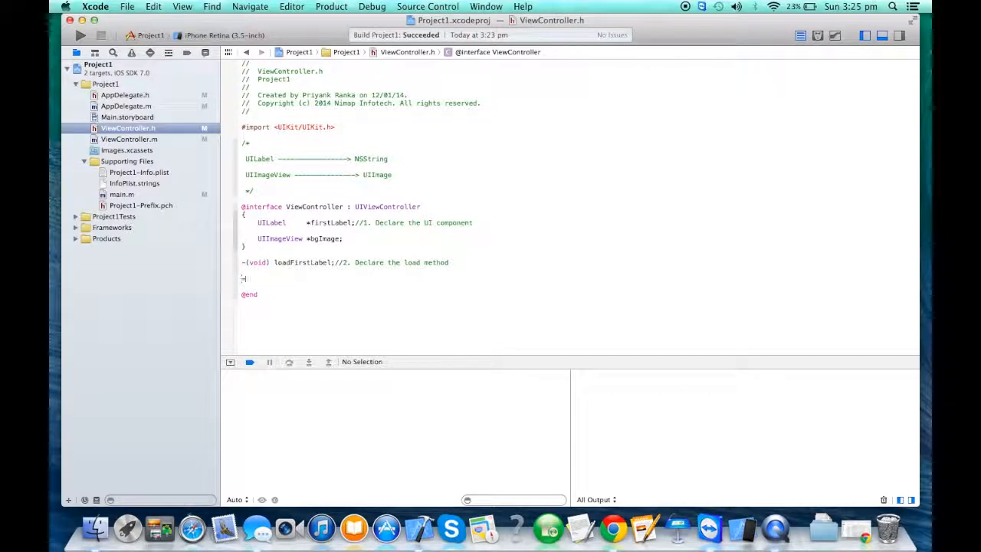
{"action": "type", "text": "-(void) loadBGI"}
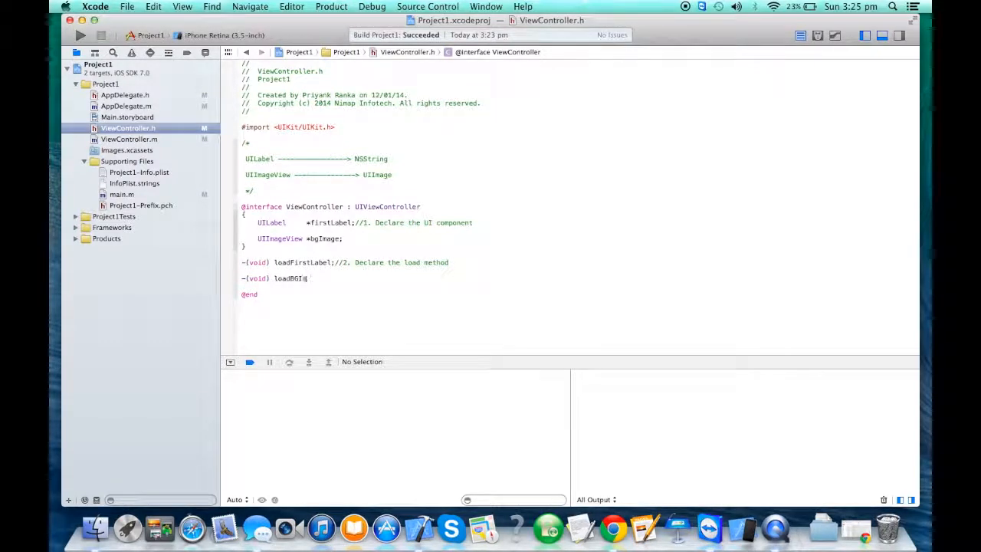
{"action": "type", "text": "mage;"}
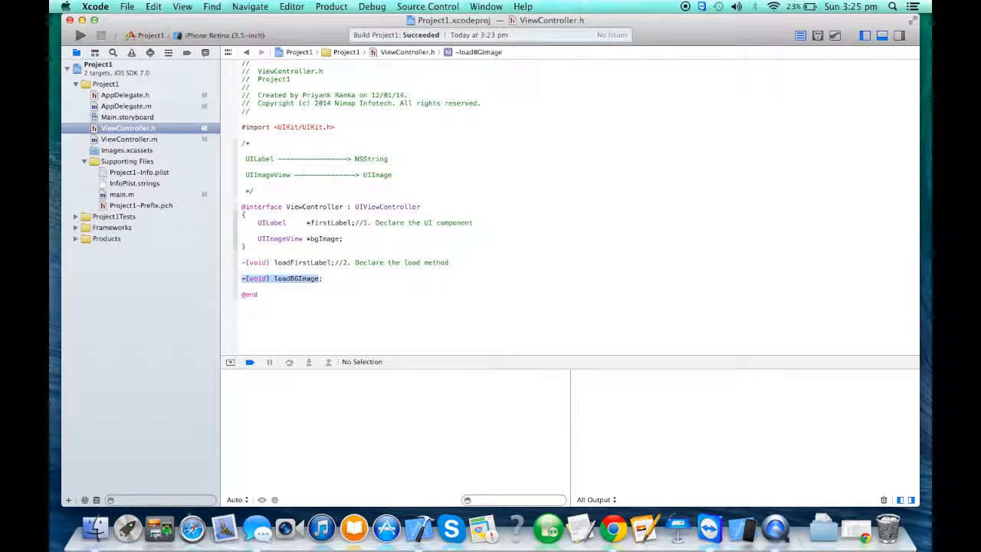
{"action": "left_click", "coordinate": [128, 139]}
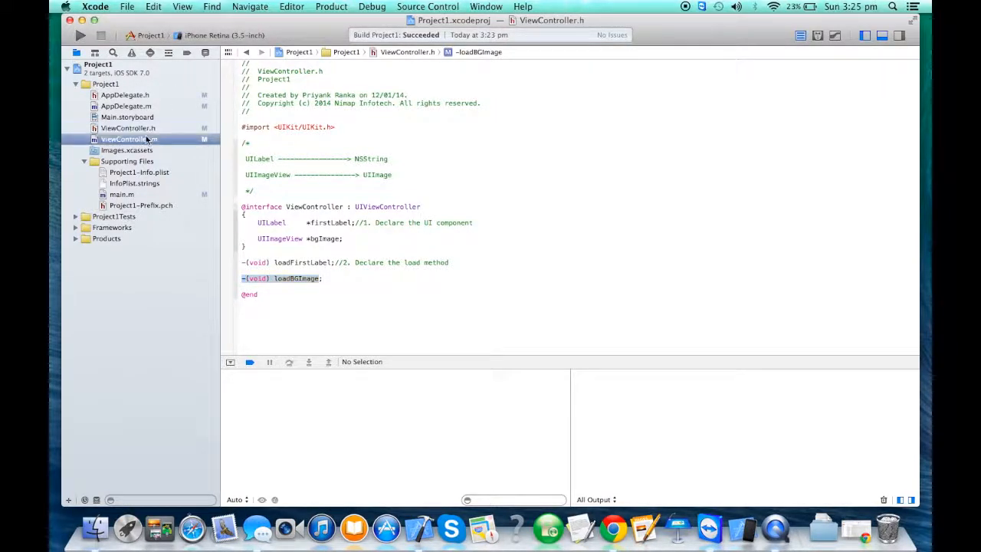
Step: Add [self loadBGImage]; after [self loadFirstLabel]; in ViewController.m's init
{"action": "left_click", "coordinate": [128, 139]}
{"action": "type", "text": "[self loadBGImage]"}
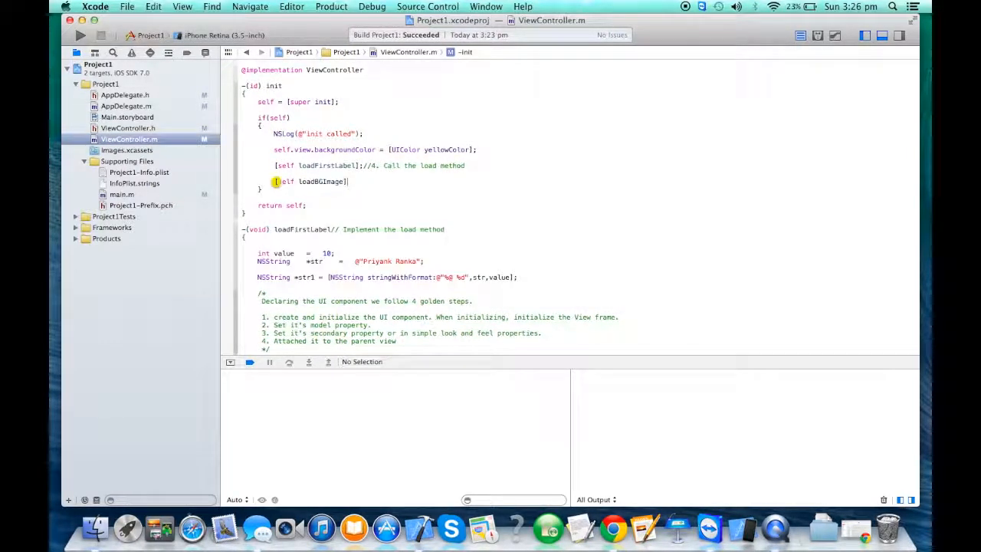
{"action": "scroll", "scroll_direction": "down", "scroll_amount": 3}
{"action": "type", "text": ";"}
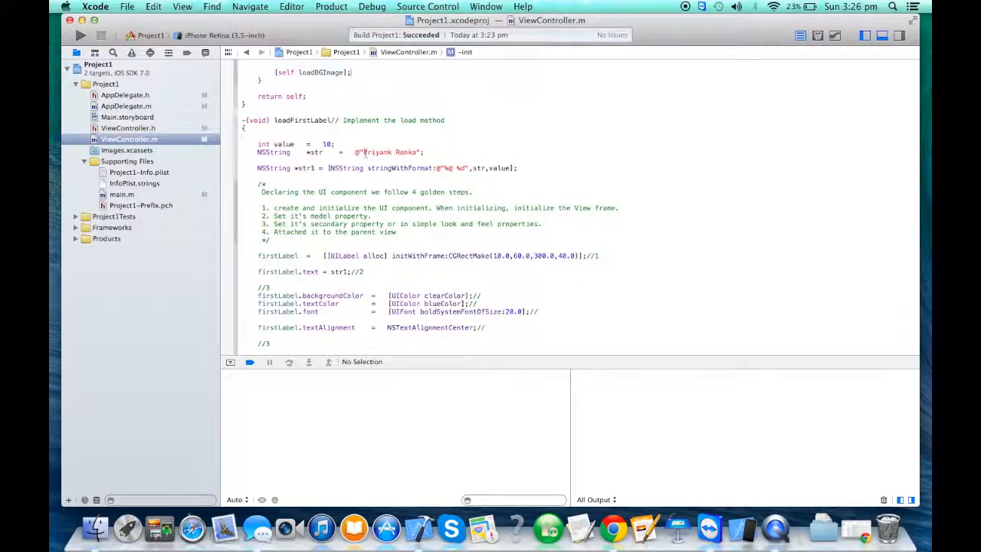
{"action": "double_click", "coordinate": [385, 152]}
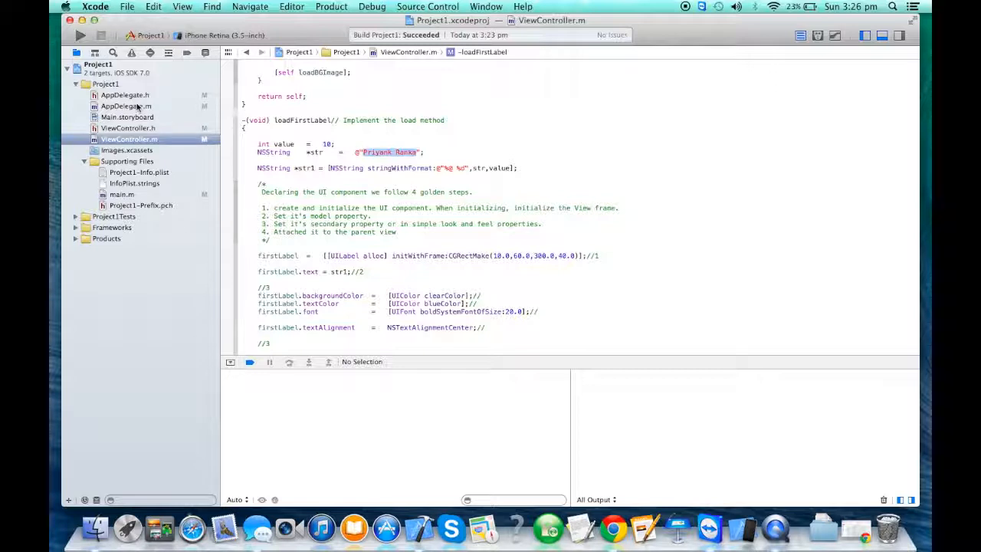
{"action": "left_click", "coordinate": [106, 84]}
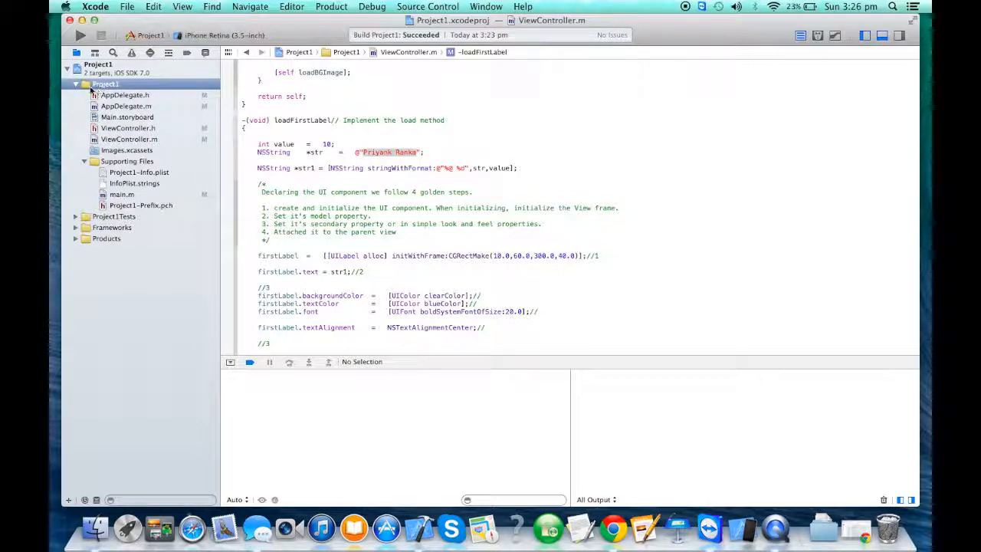
Step: Add files to the Project1 group with copy-items checked, browsing Desktop > Samples > images > sampleImage
{"action": "right_click", "coordinate": [100, 84]}
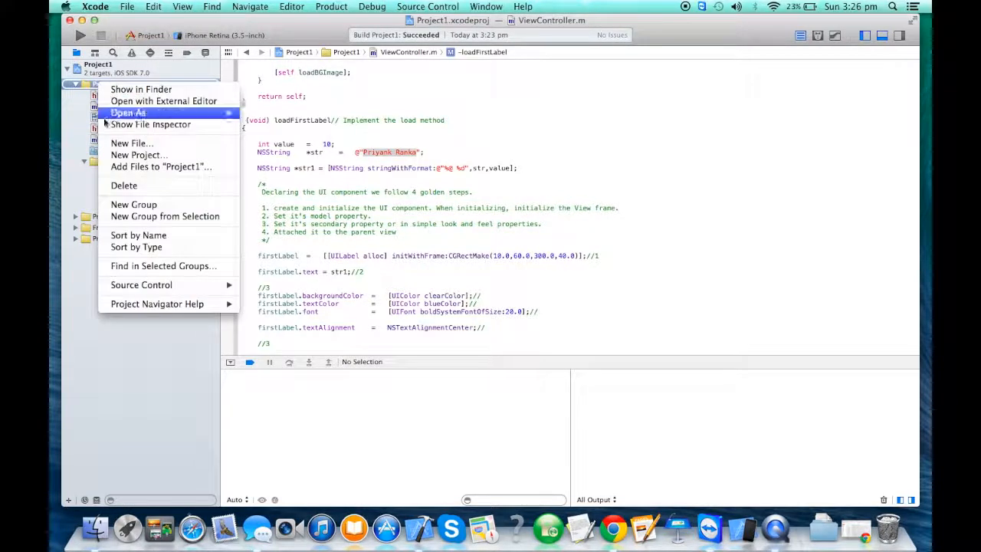
{"action": "mouse_move", "coordinate": [161, 166]}
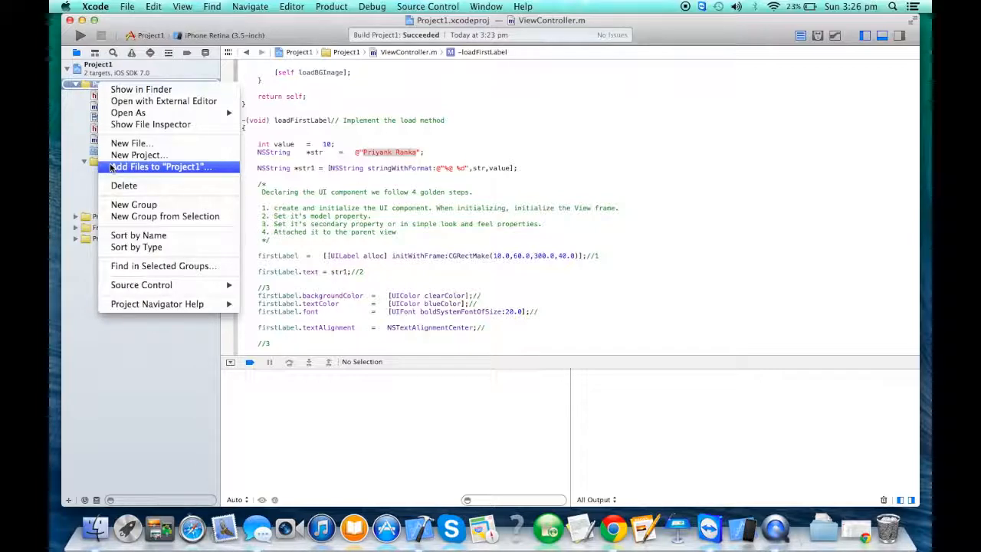
{"action": "left_click", "coordinate": [159, 166]}
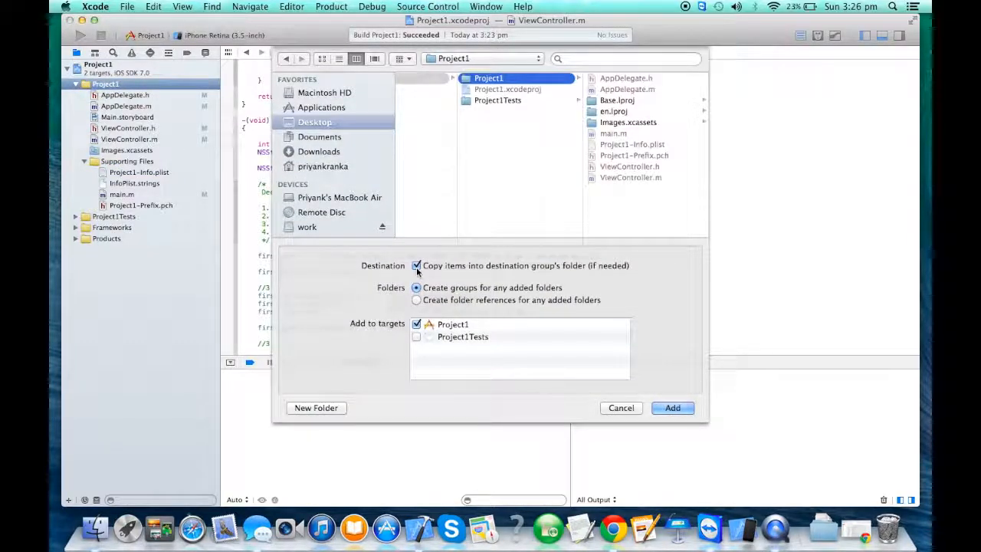
{"action": "left_click", "coordinate": [416, 265]}
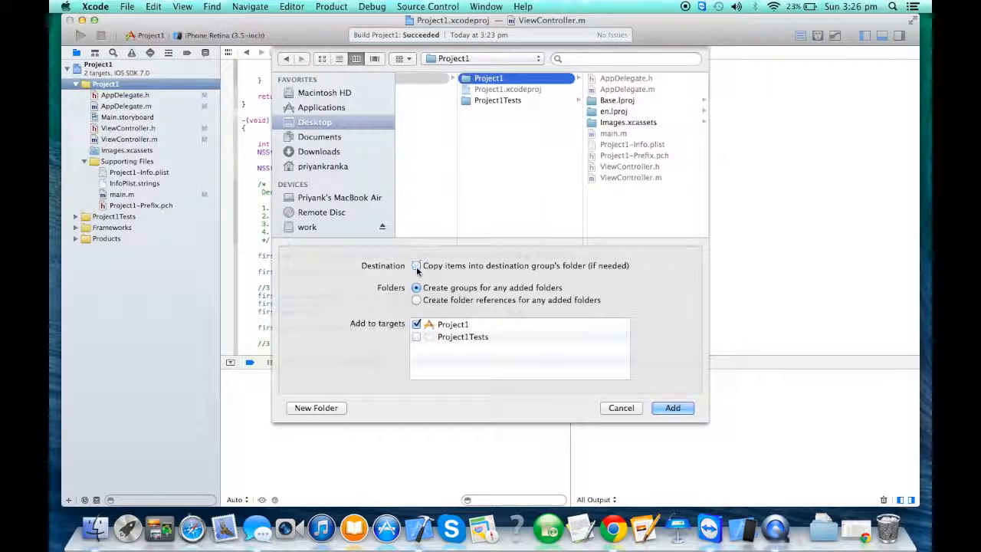
{"action": "left_click", "coordinate": [416, 265]}
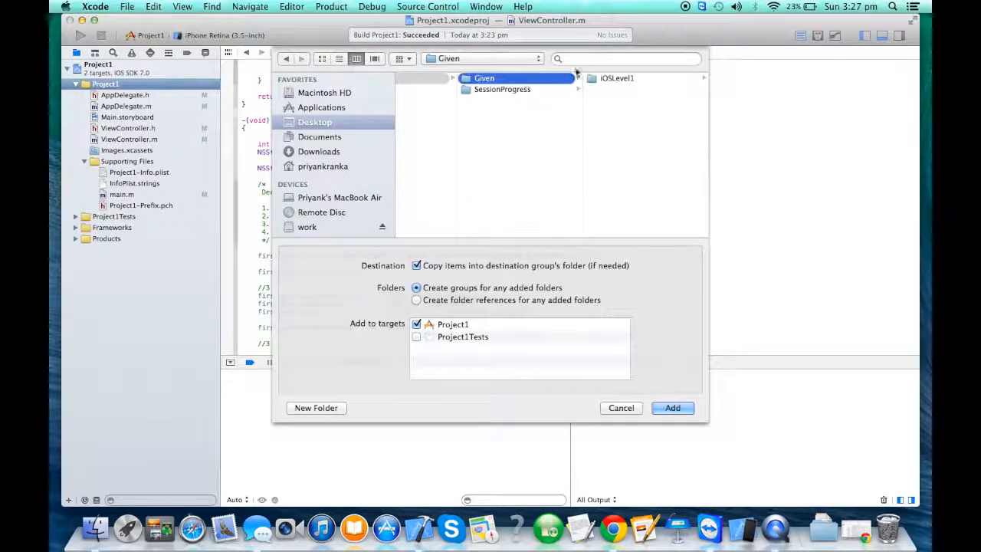
{"action": "double_click", "coordinate": [617, 78]}
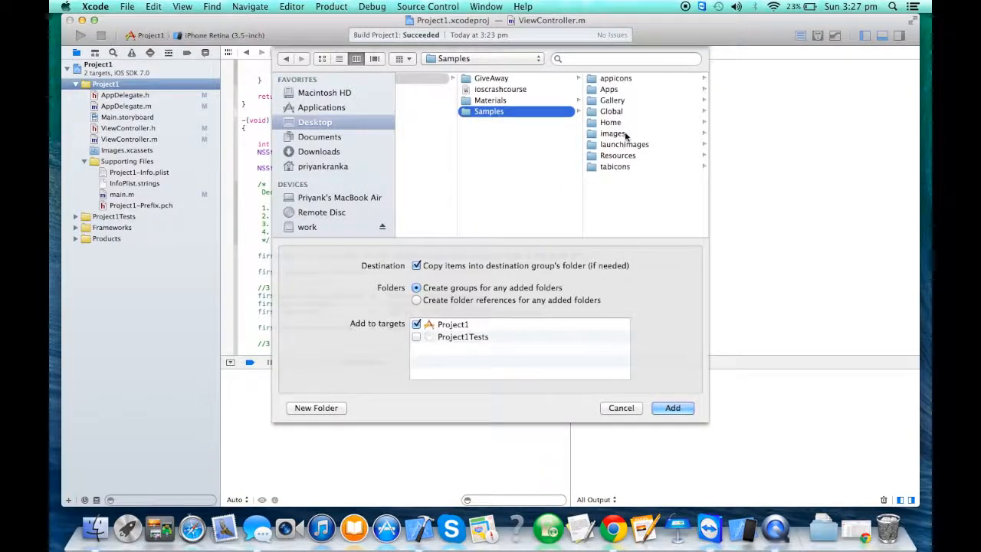
{"action": "left_click", "coordinate": [613, 133]}
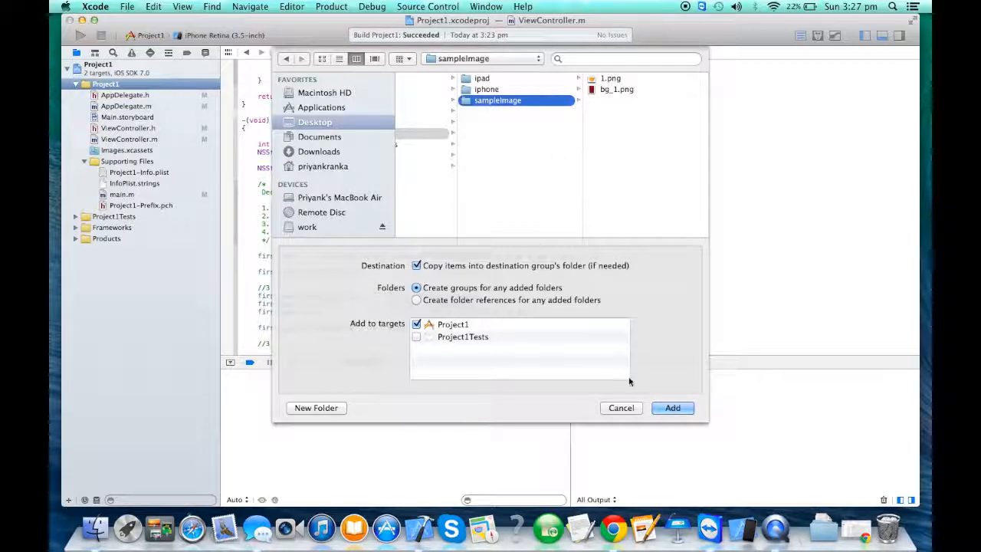
Step: Add the sampleImage folder to Project1, then preview bg_1.png and 1.png
{"action": "left_click", "coordinate": [672, 407]}
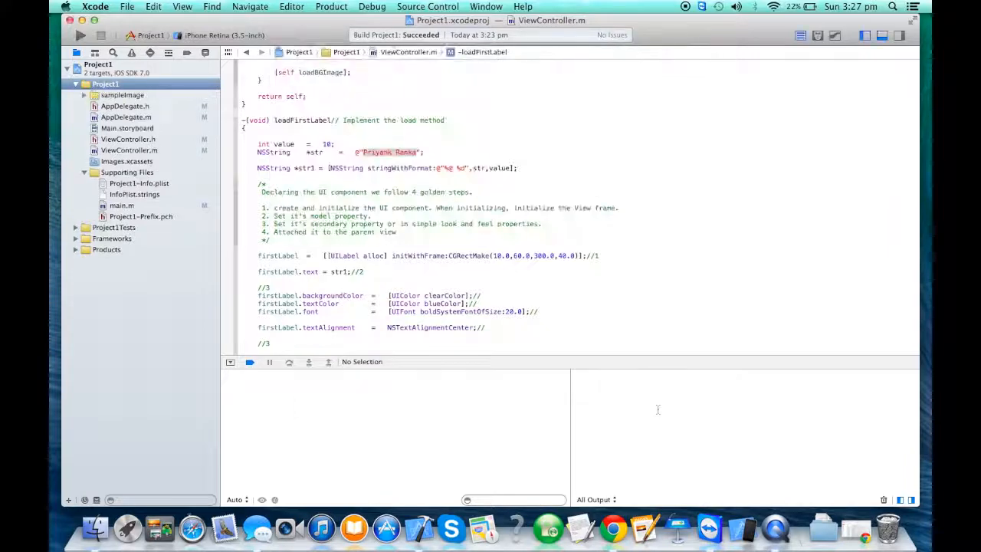
{"action": "left_click", "coordinate": [83, 94]}
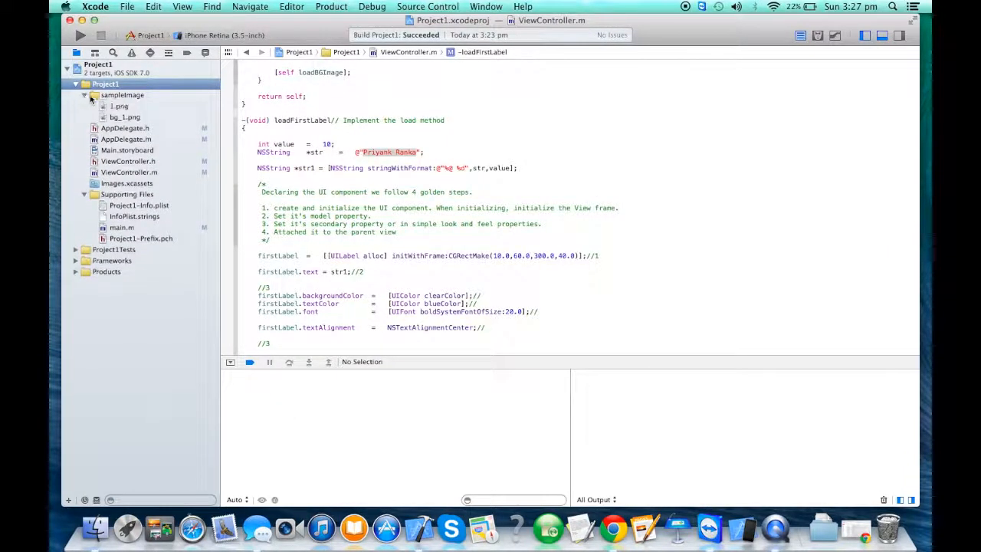
{"action": "left_click", "coordinate": [124, 116]}
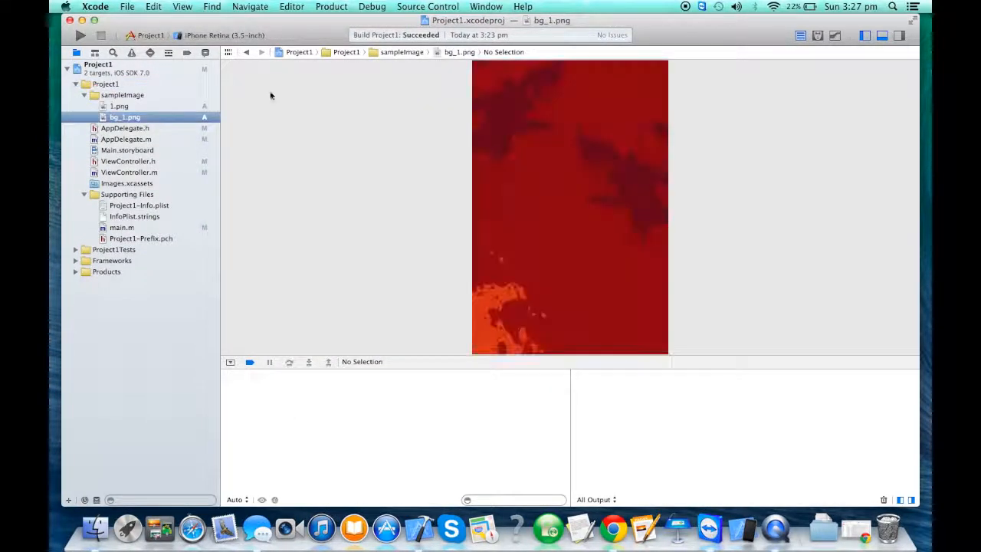
{"action": "left_click", "coordinate": [119, 106]}
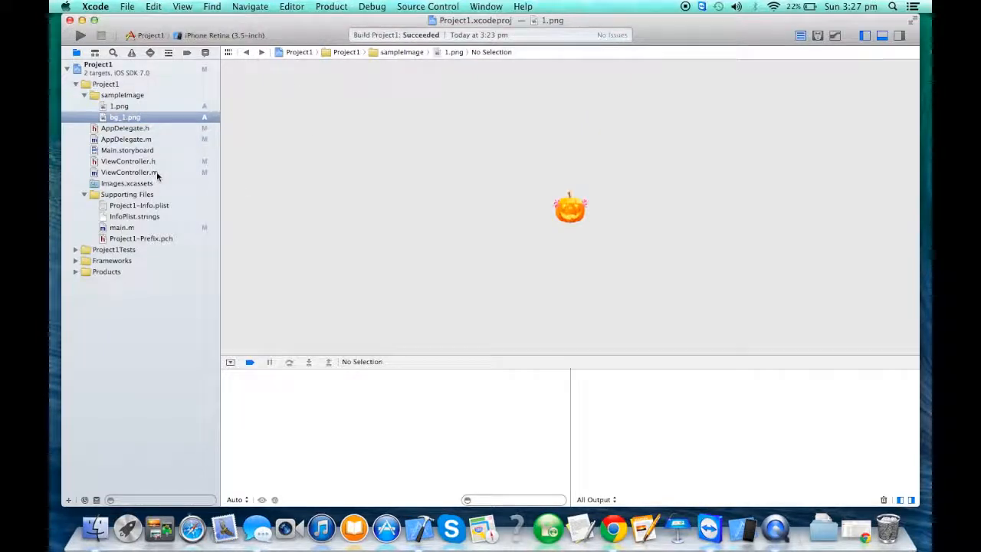
Step: In loadBGImage, write UIImage *tempImg = [UIImage imageNamed:@"bg_1.png"];
{"action": "left_click", "coordinate": [129, 172]}
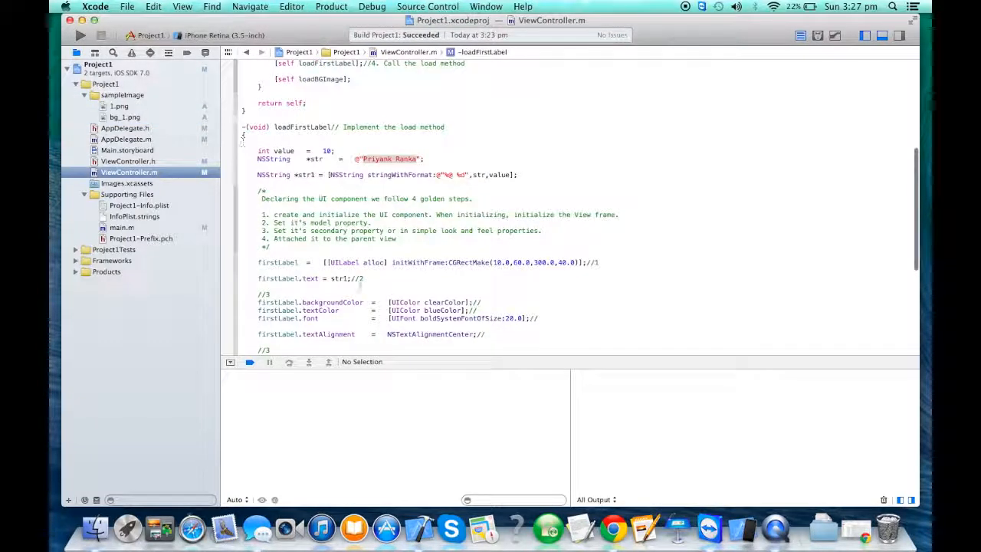
{"action": "scroll", "scroll_direction": "down", "scroll_amount": 3}
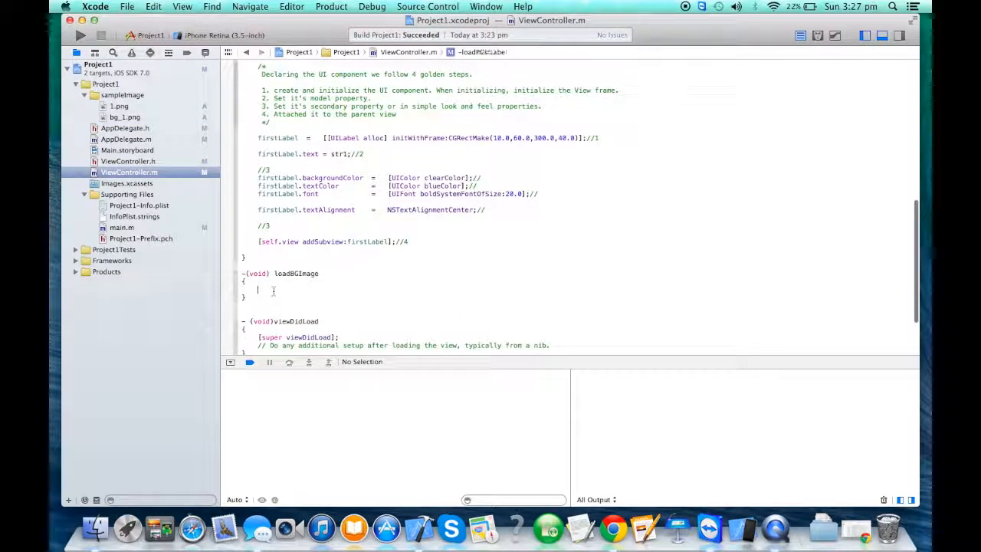
{"action": "type", "text": "UIImage"}
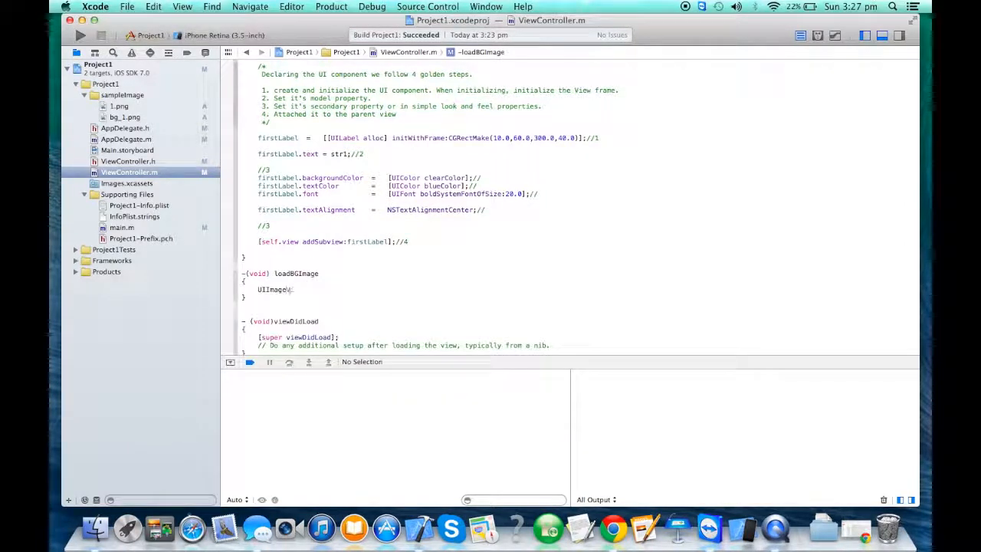
{"action": "type", "text": "*te"}
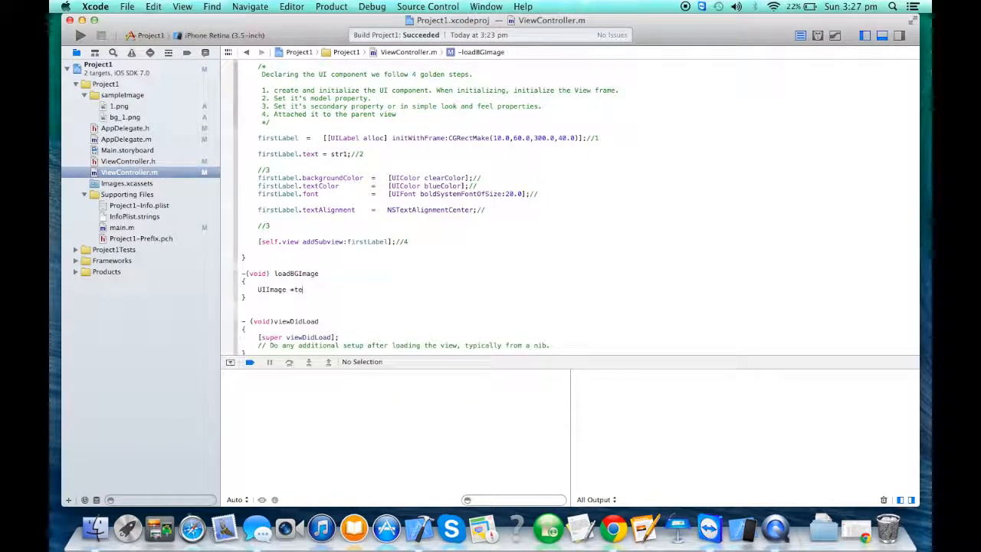
{"action": "type", "text": "mpImg = [UIImage imageNamed:@\""}
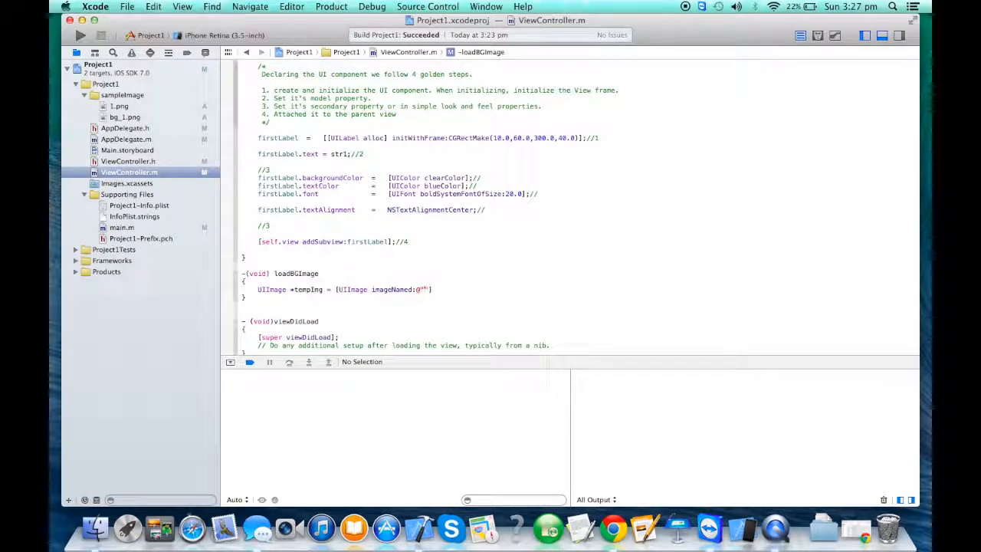
{"action": "type", "text": "bg_1."}
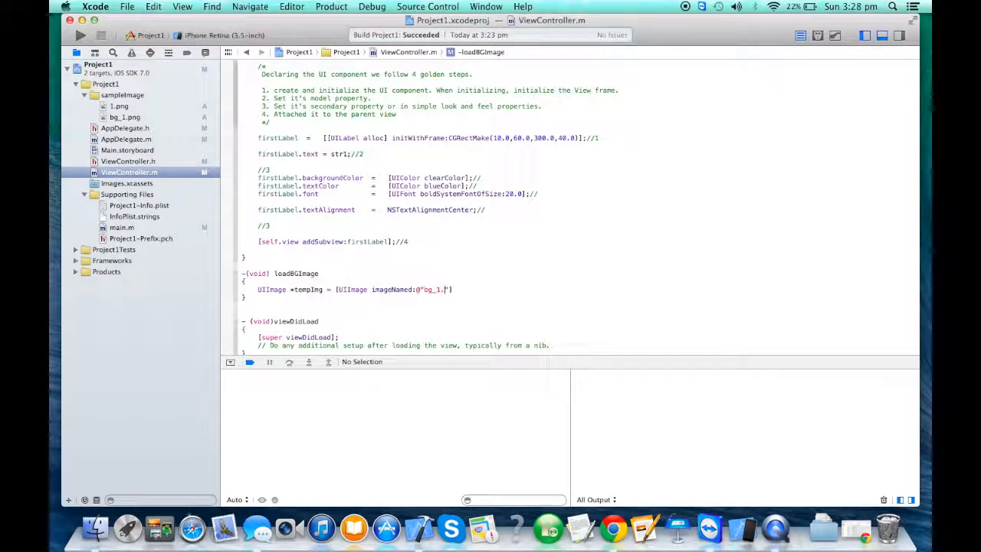
{"action": "type", "text": "png\"];"}
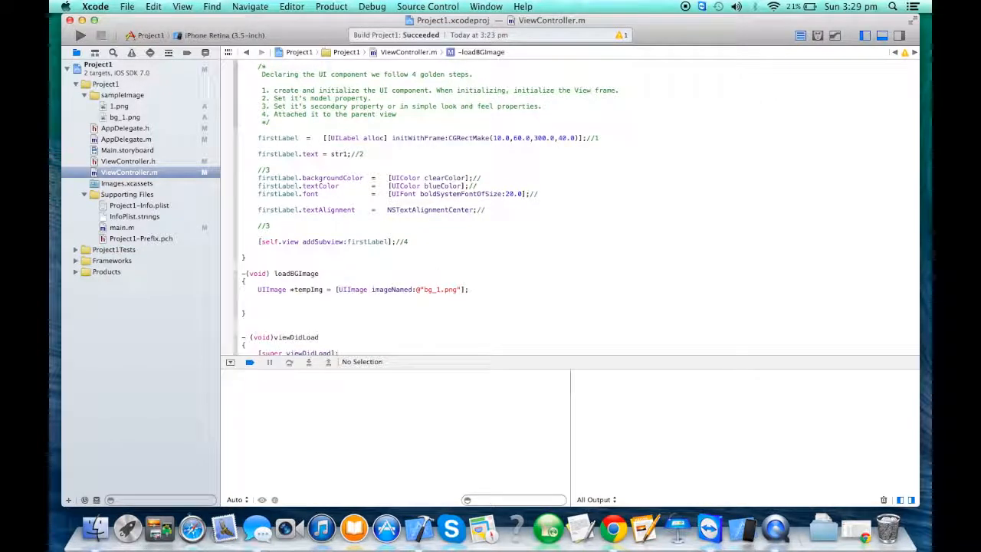
Step: Add bgImage = [[UIImageView alloc] initWithImage:tempImg]; //1,2 below the tempImg line
{"action": "type", "text": "br"}
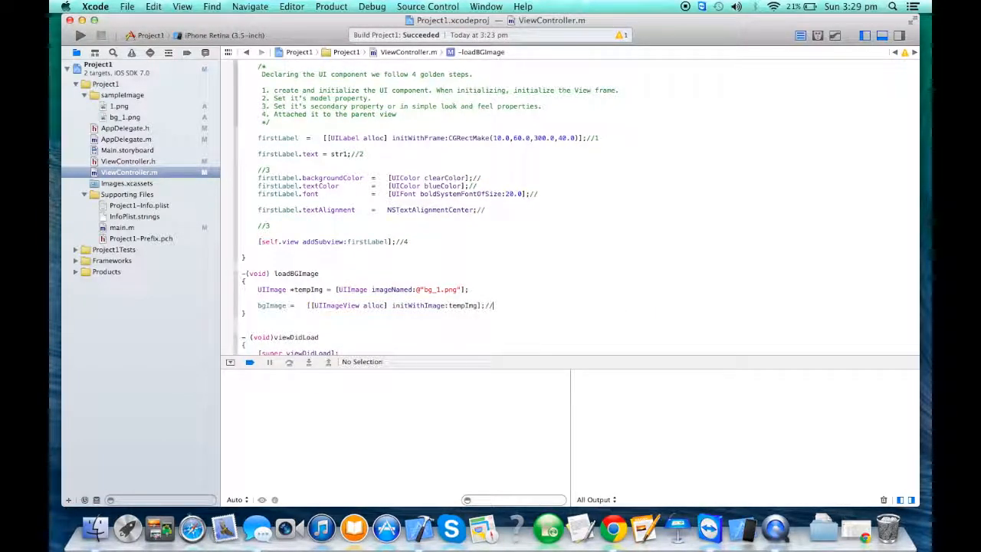
{"action": "type", "text": "1,"}
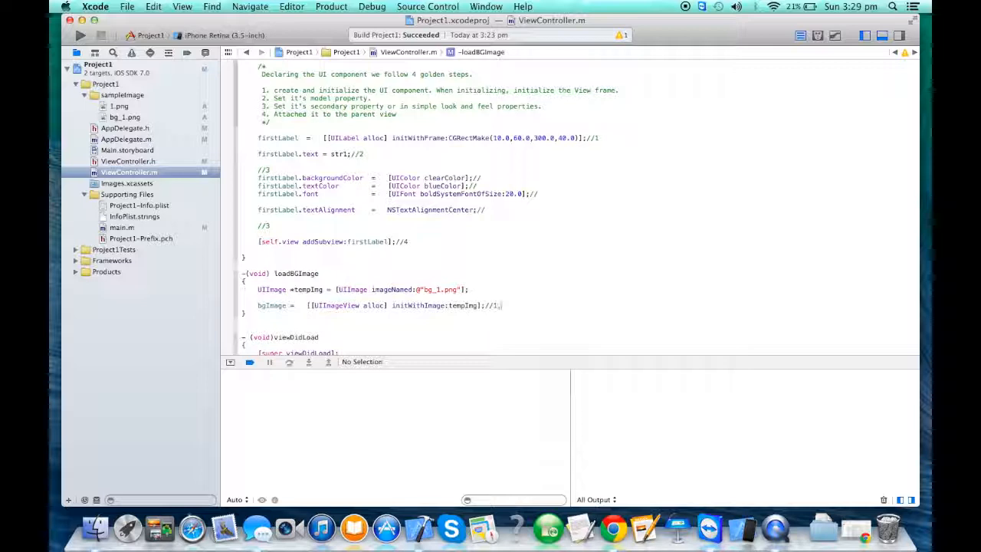
{"action": "type", "text": ",2"}
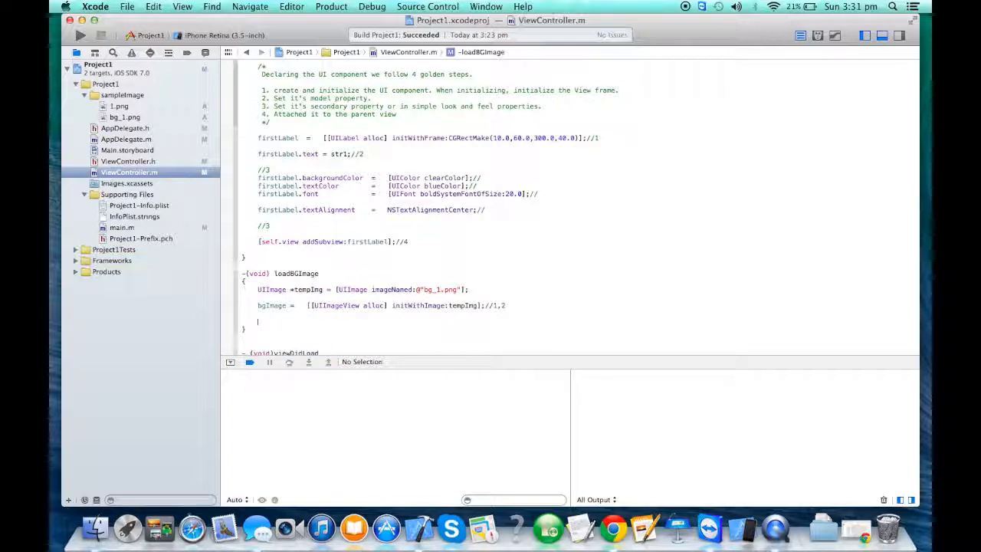
Step: Add bgImage as a subview of self.view (//4) and run on the iPhone Retina simulator
{"action": "type", "text": "[self.view addS"}
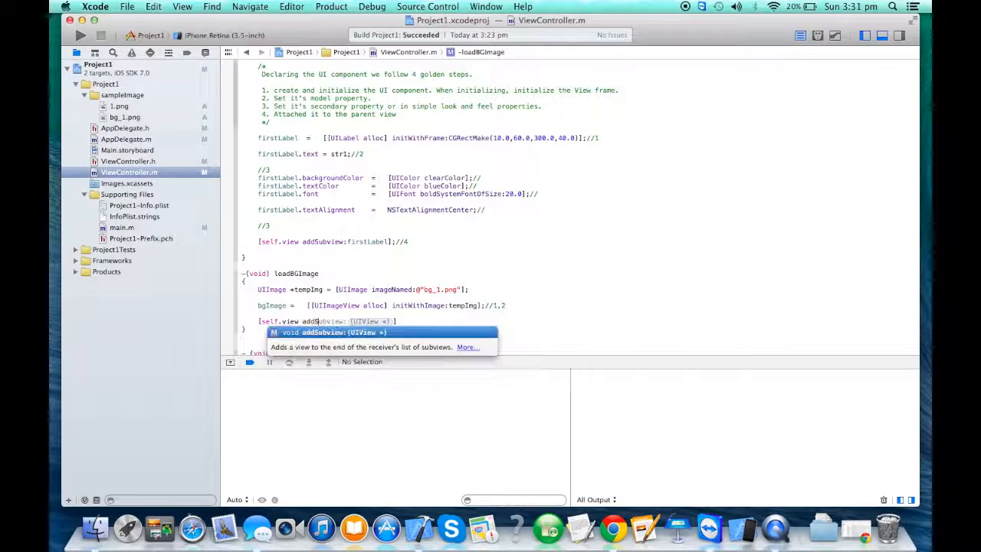
{"action": "type", "text": "bgImage"}
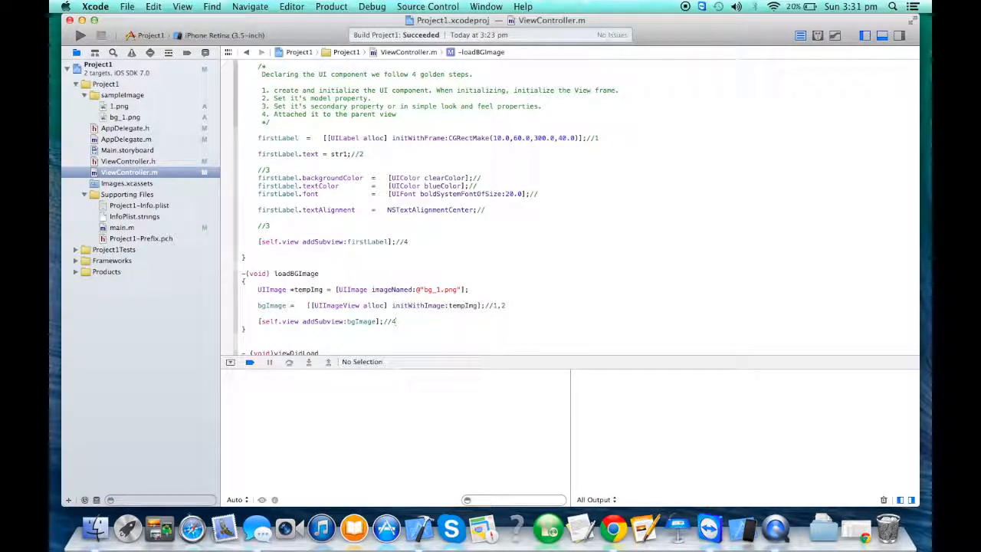
{"action": "left_click", "coordinate": [80, 35]}
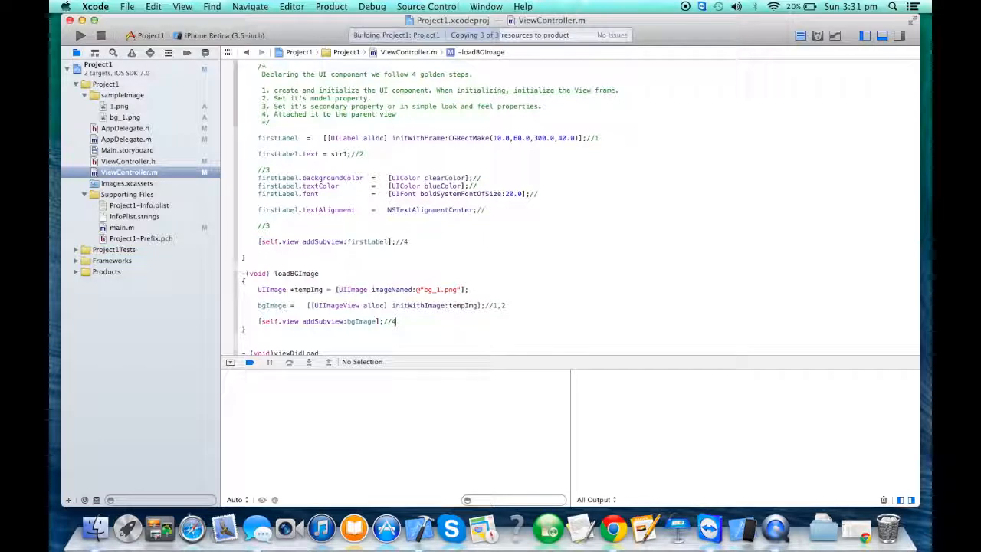
{"action": "left_click", "coordinate": [81, 35]}
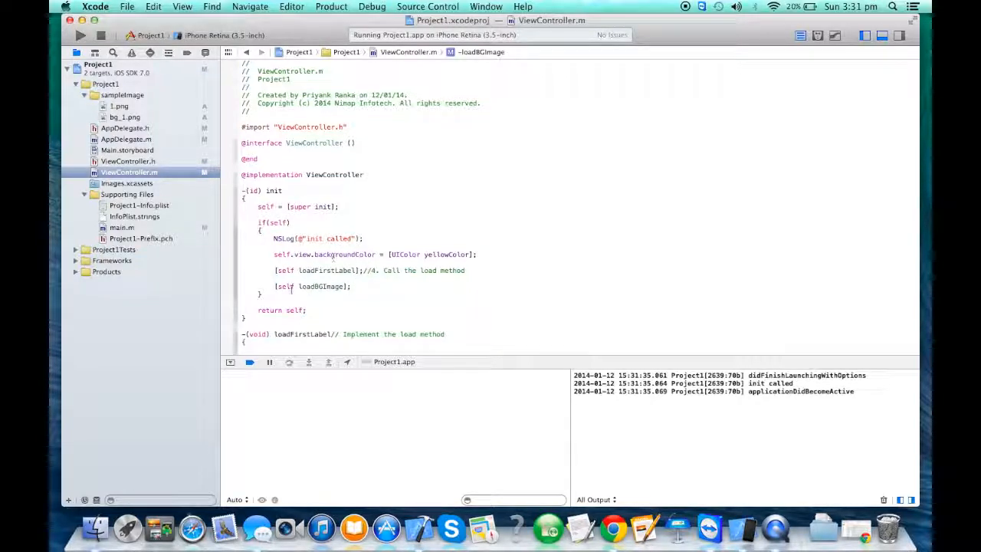
Step: Set firstLabel.textColor to [UIColor orangeColor] in loadFirstLabel and rerun the app
{"action": "double_click", "coordinate": [311, 285]}
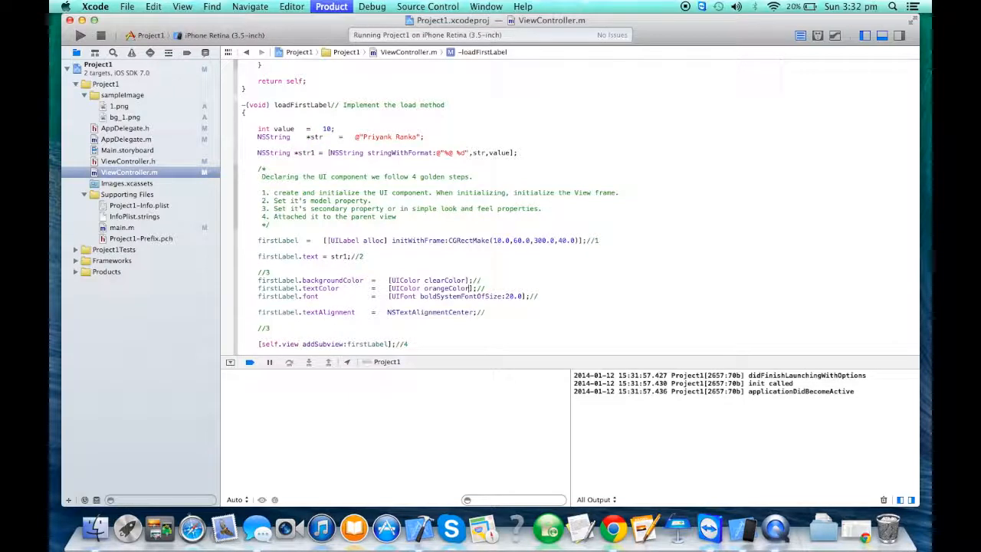
{"action": "left_click", "coordinate": [81, 35]}
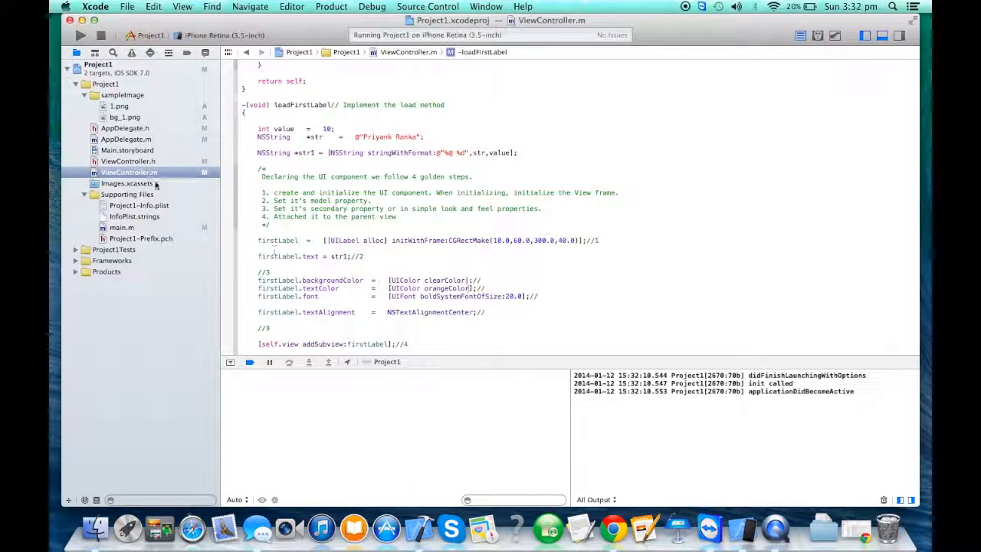
Step: Declare UIImageView *pumpkin and -(void) loadPumpkin; in ViewController.h below loadBGImage
{"action": "left_click", "coordinate": [128, 161]}
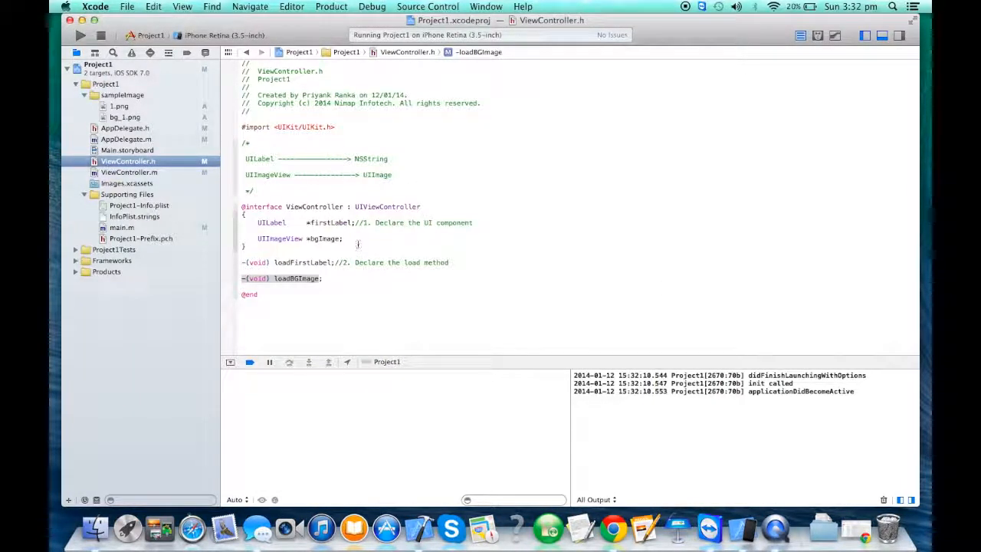
{"action": "type", "text": "UIImageView *"}
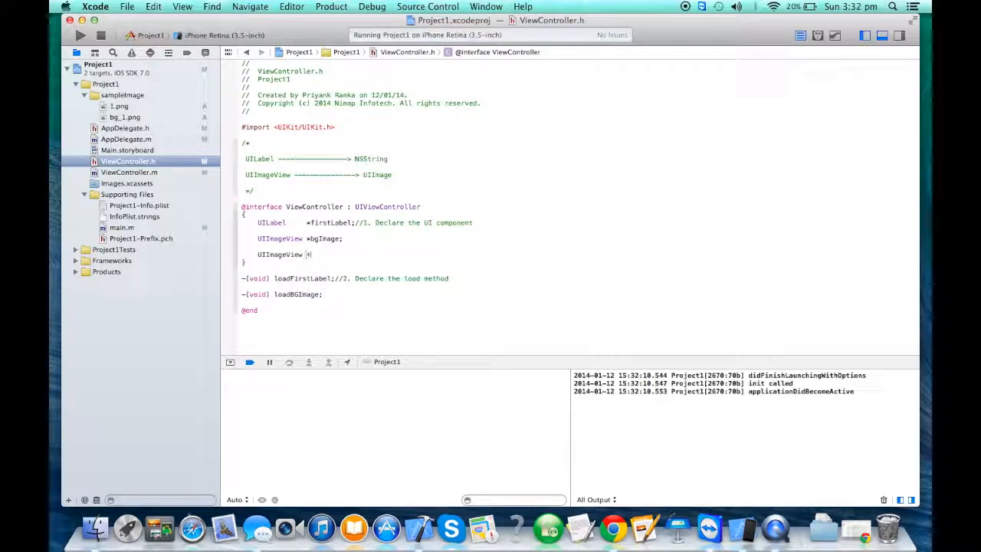
{"action": "type", "text": "pumpkin;"}
{"action": "type", "text": "-"}
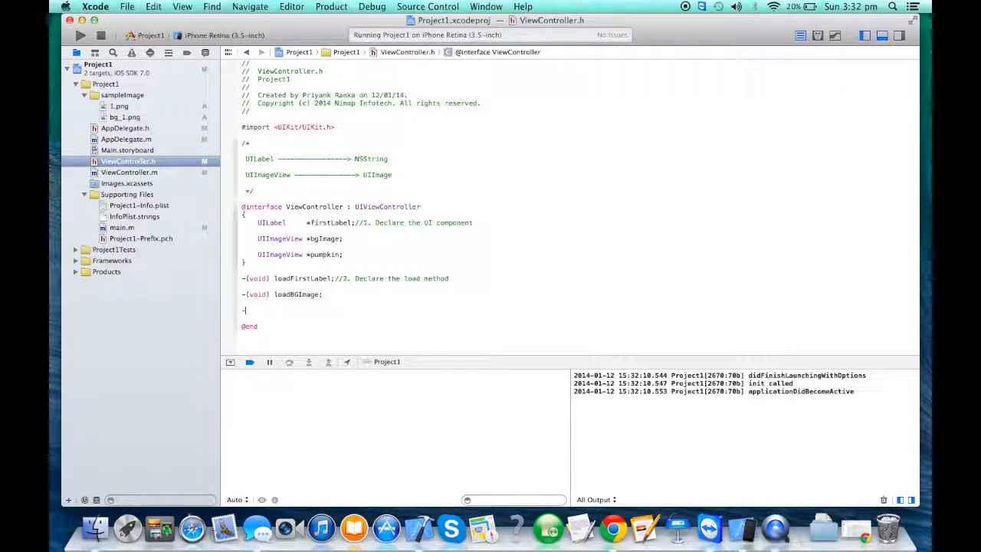
{"action": "type", "text": "(void)"}
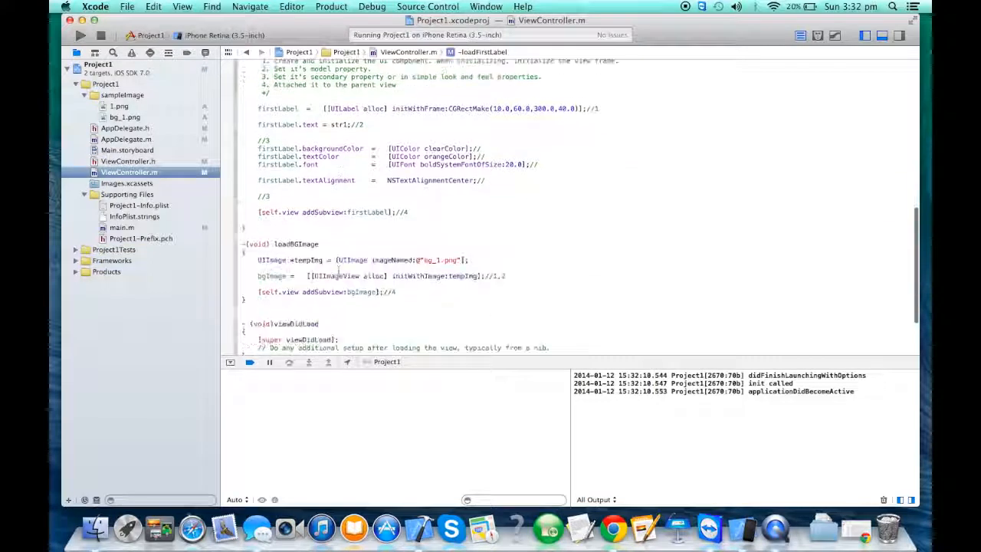
{"action": "type", "text": "[self loadBGImage];"}
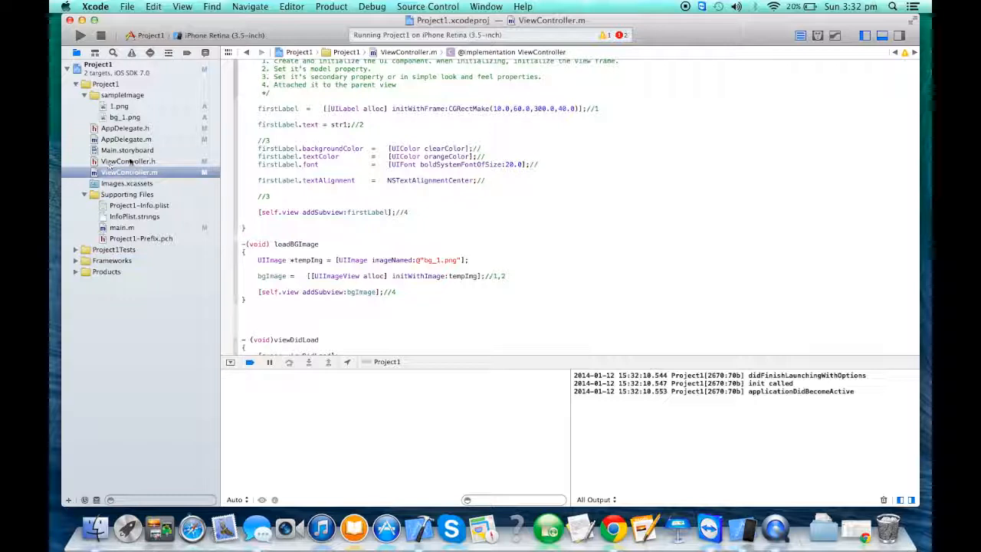
{"action": "left_click", "coordinate": [128, 160]}
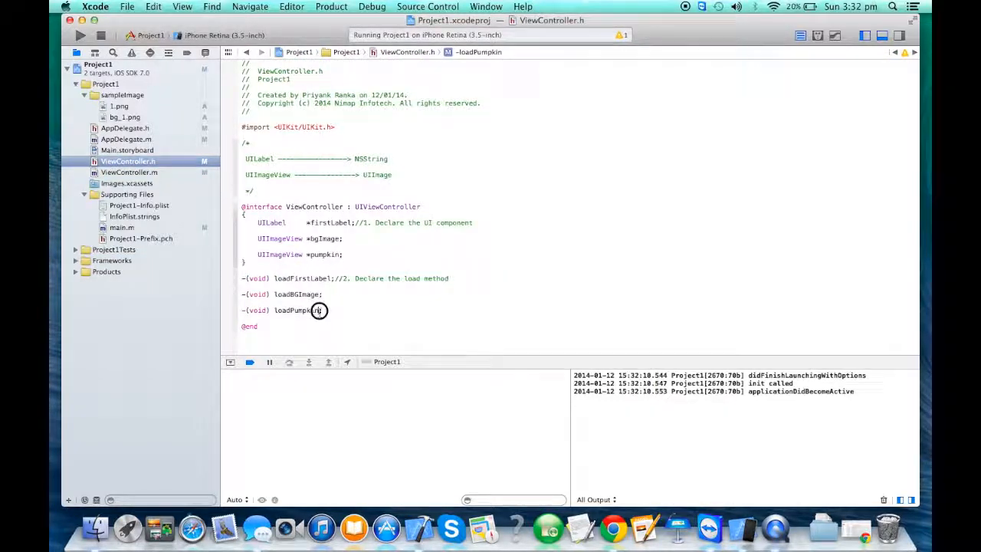
{"action": "double_click", "coordinate": [295, 309]}
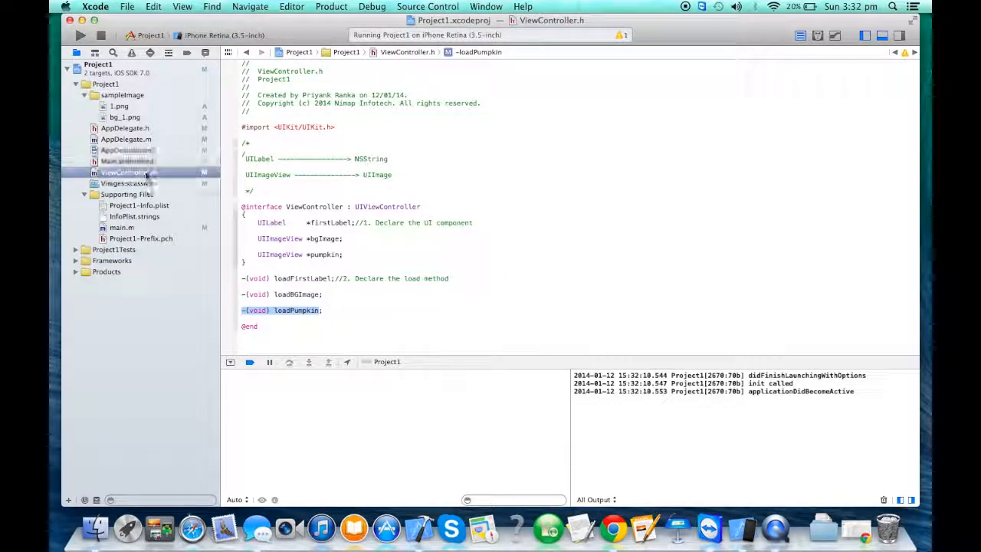
Step: In ViewController.m, write loadPumpkin loading 1.png into pumpkin and adding it as a subview
{"action": "left_click", "coordinate": [129, 171]}
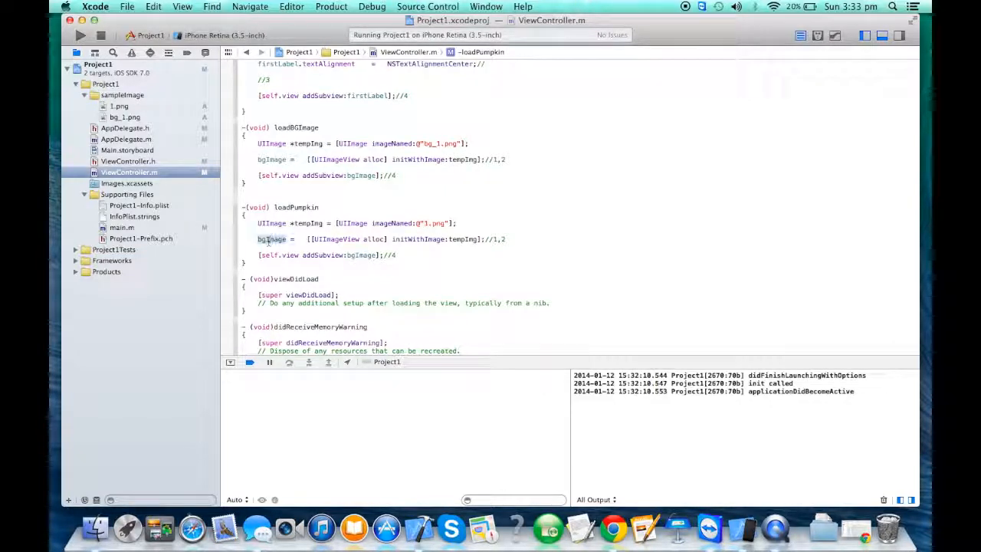
{"action": "type", "text": "pumpkin"}
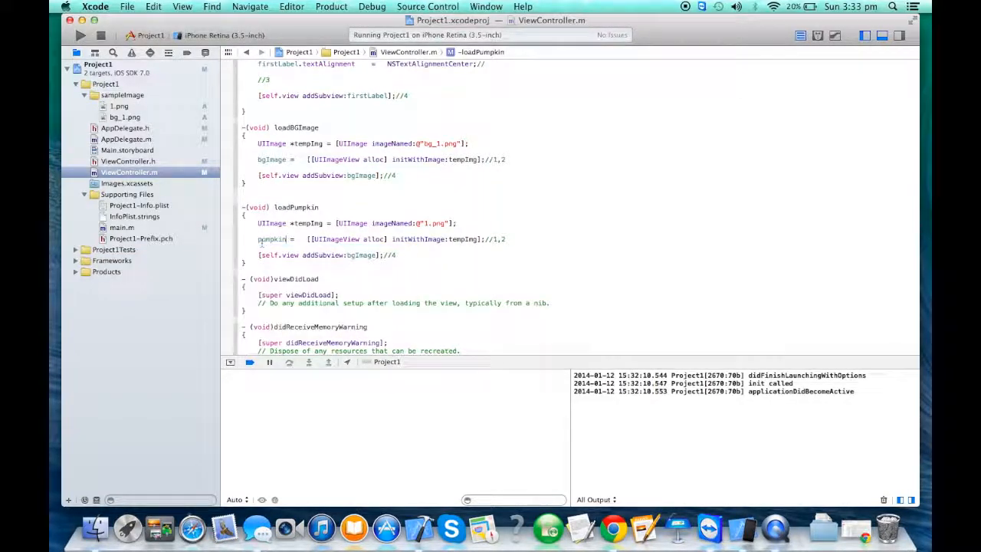
{"action": "double_click", "coordinate": [272, 238]}
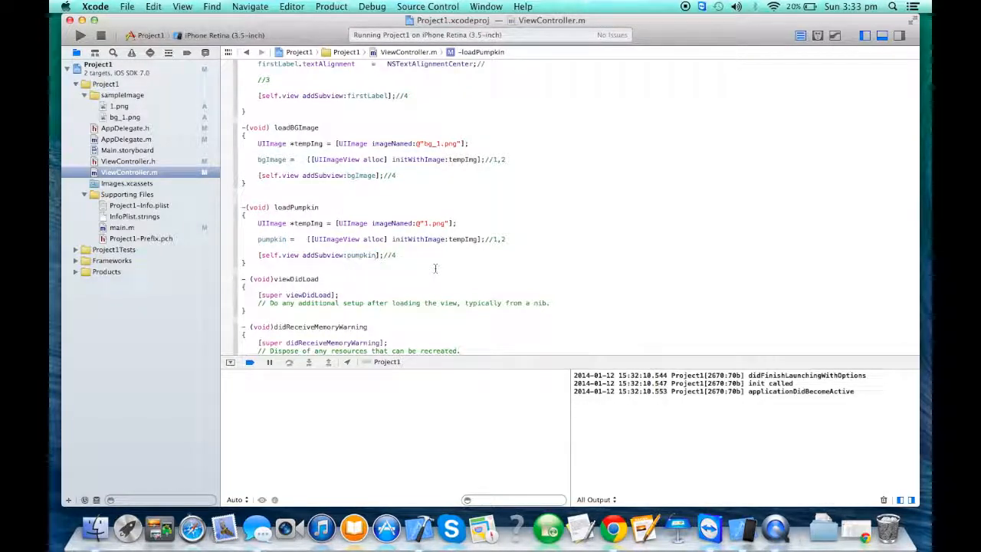
Step: Run the app, stopping the old instance to launch the new build
{"action": "left_click", "coordinate": [80, 35]}
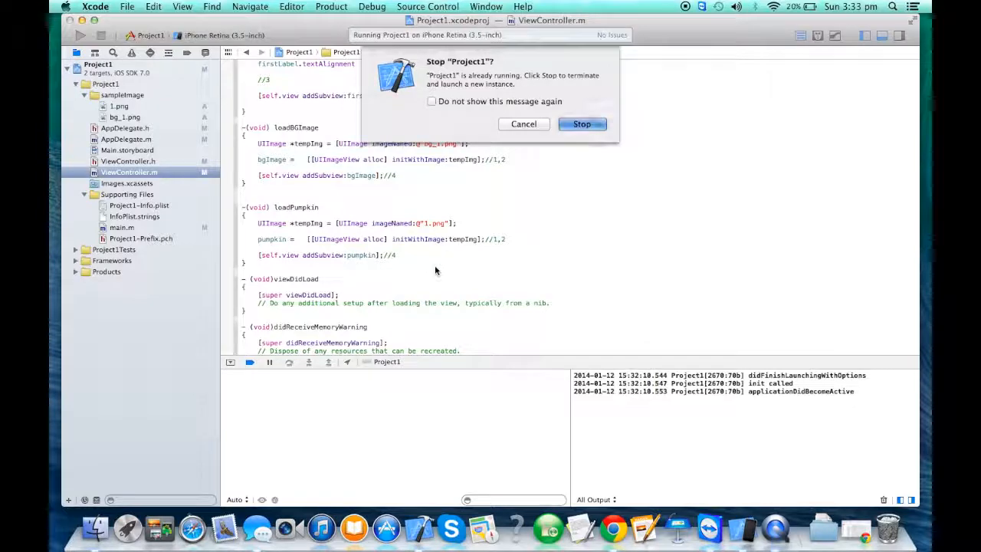
{"action": "left_click", "coordinate": [581, 124]}
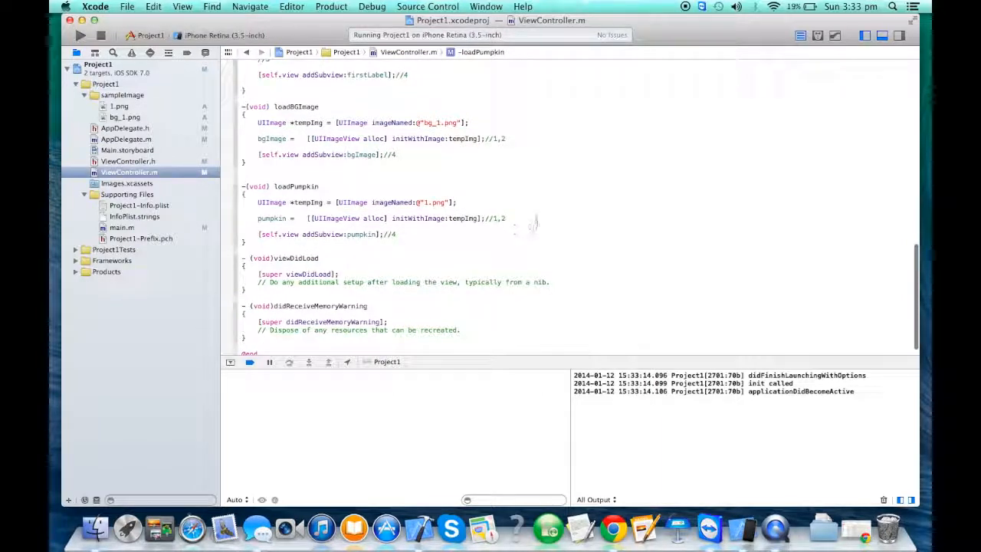
Step: Set pumpkin.center to CGPointMake(200.0, 200.0) and relaunch Project1 in Simulator
{"action": "type", "text": "pumpkin.center = CGPointMake(CGFloat x, CGFloat y"}
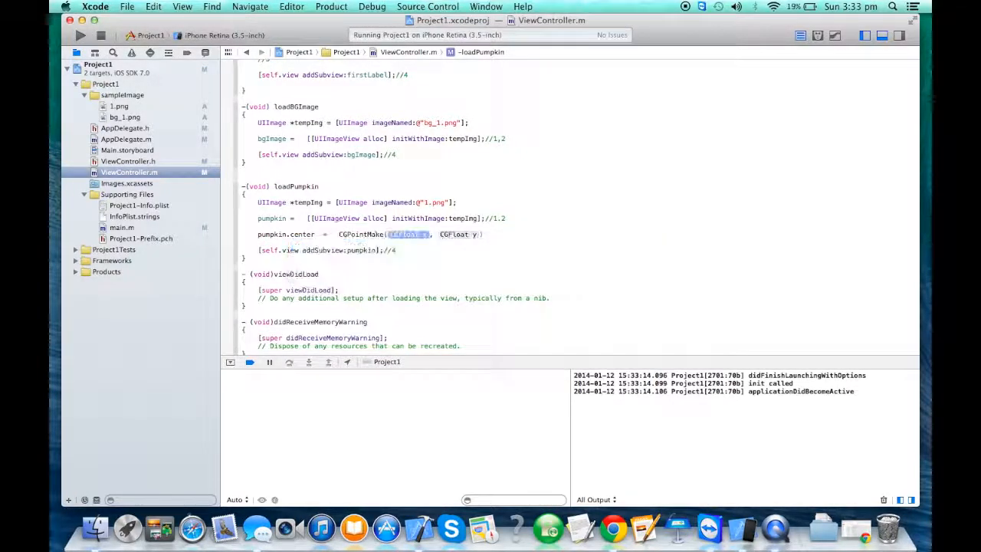
{"action": "type", "text": "200.0"}
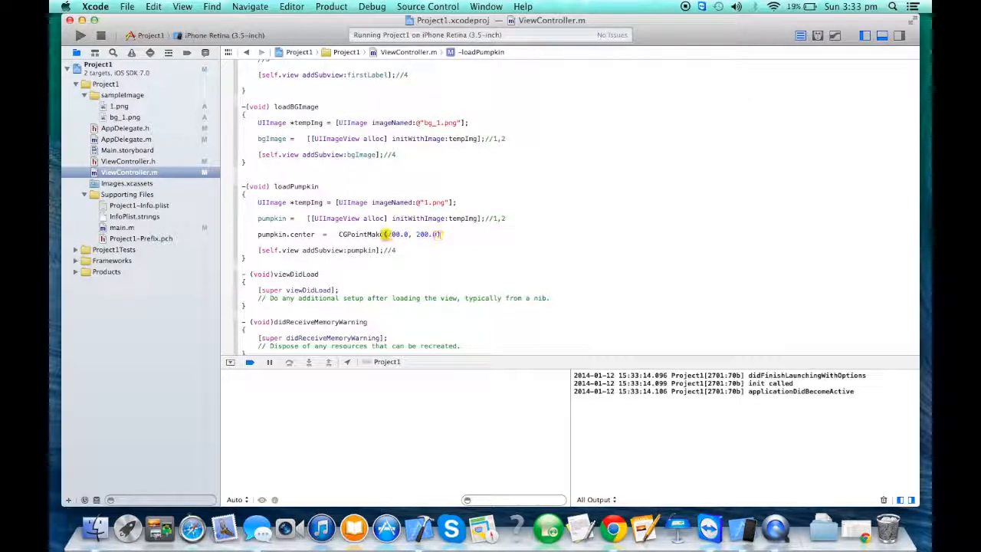
{"action": "left_click", "coordinate": [80, 36]}
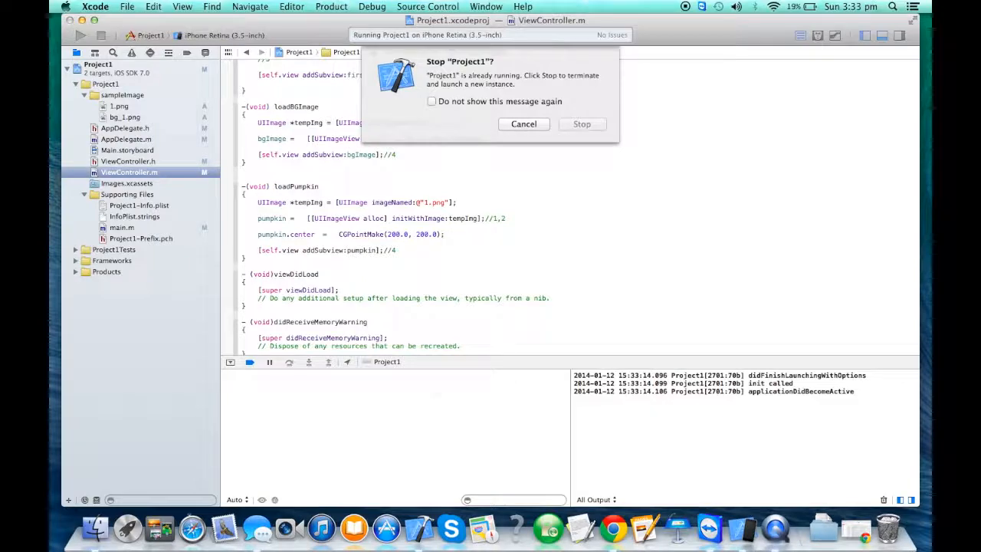
{"action": "left_click", "coordinate": [582, 124]}
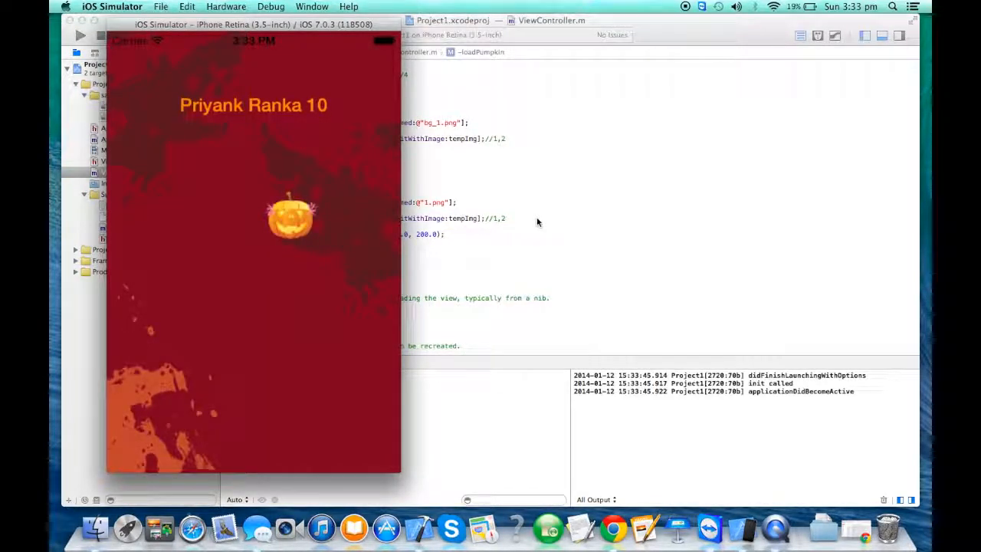
{"action": "mouse_move", "coordinate": [119, 214]}
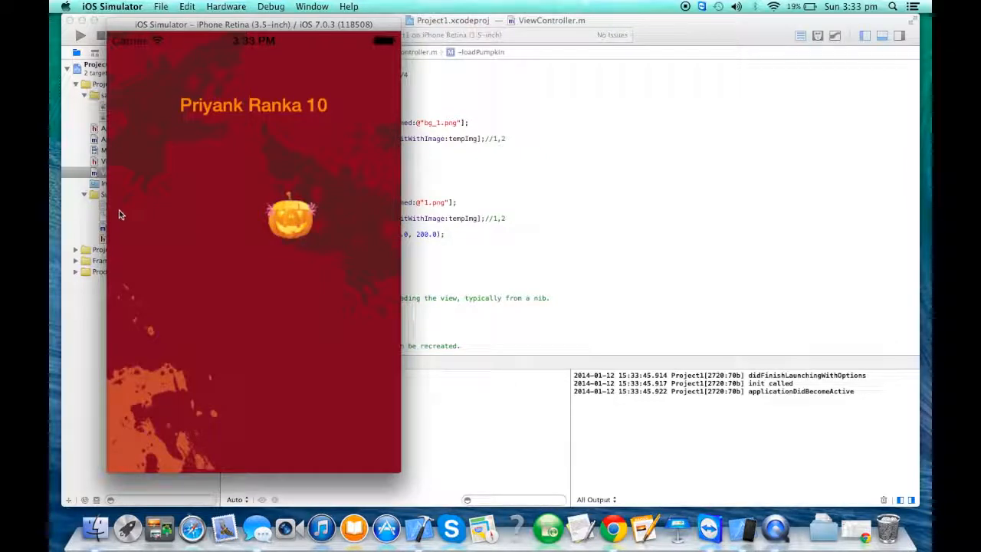
{"action": "left_click", "coordinate": [289, 222]}
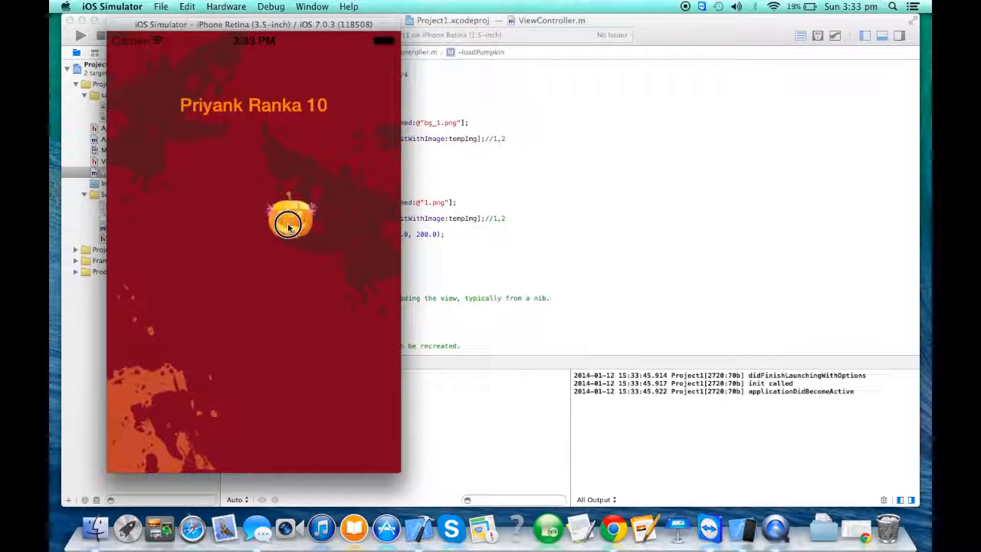